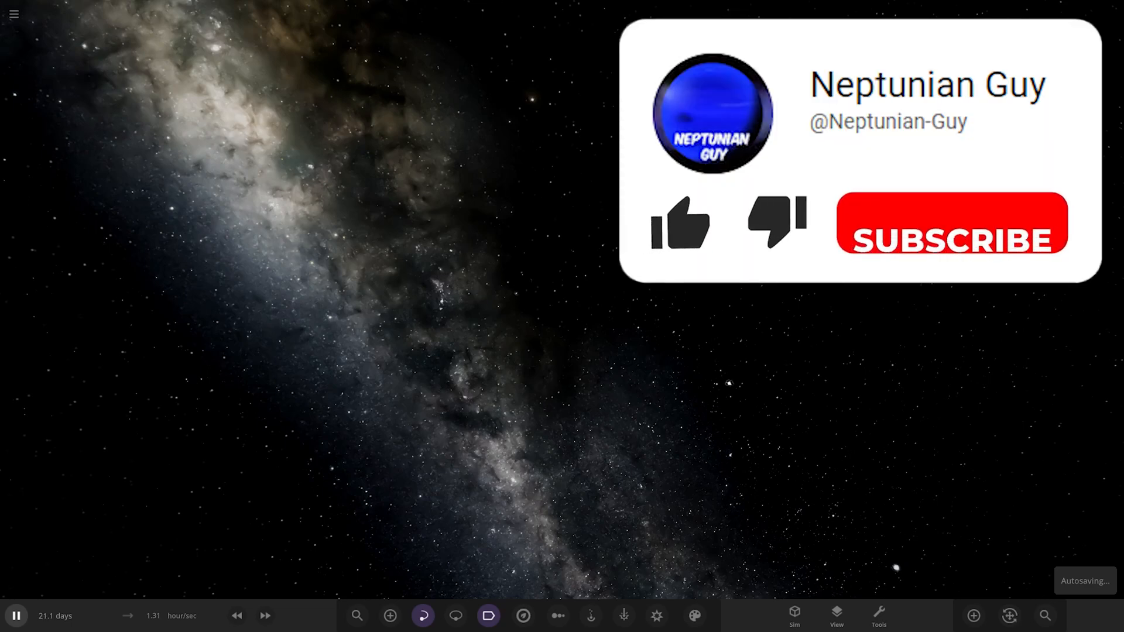
# Glance at the Open list from the main menu, then show the Workshop's Subscribed simulations.
pyautogui.click(13, 14)
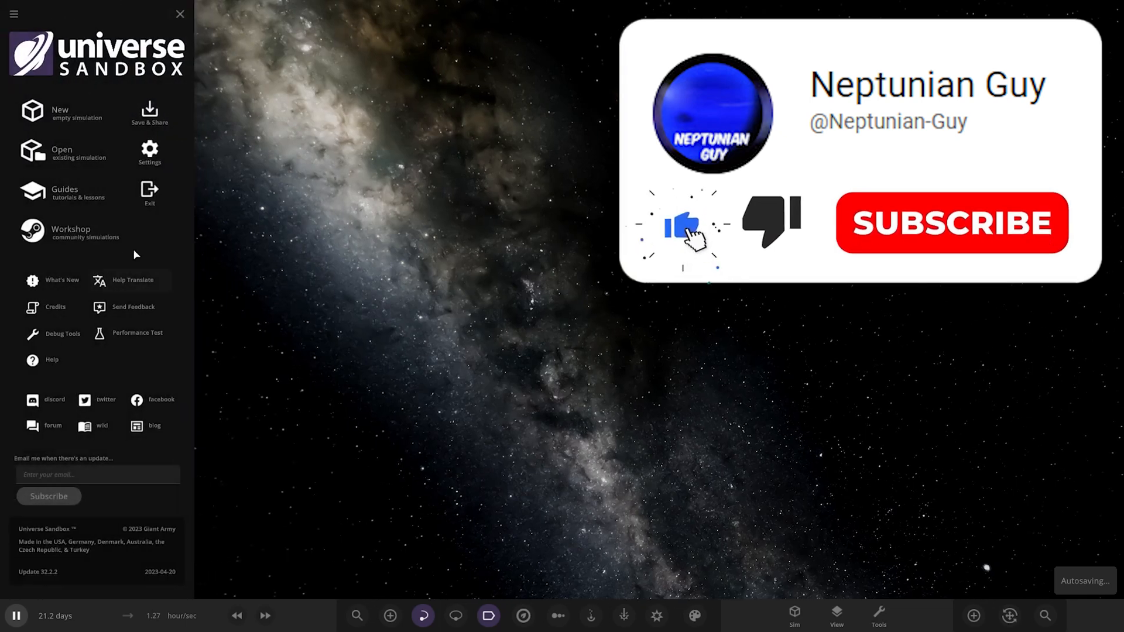
pyautogui.click(63, 153)
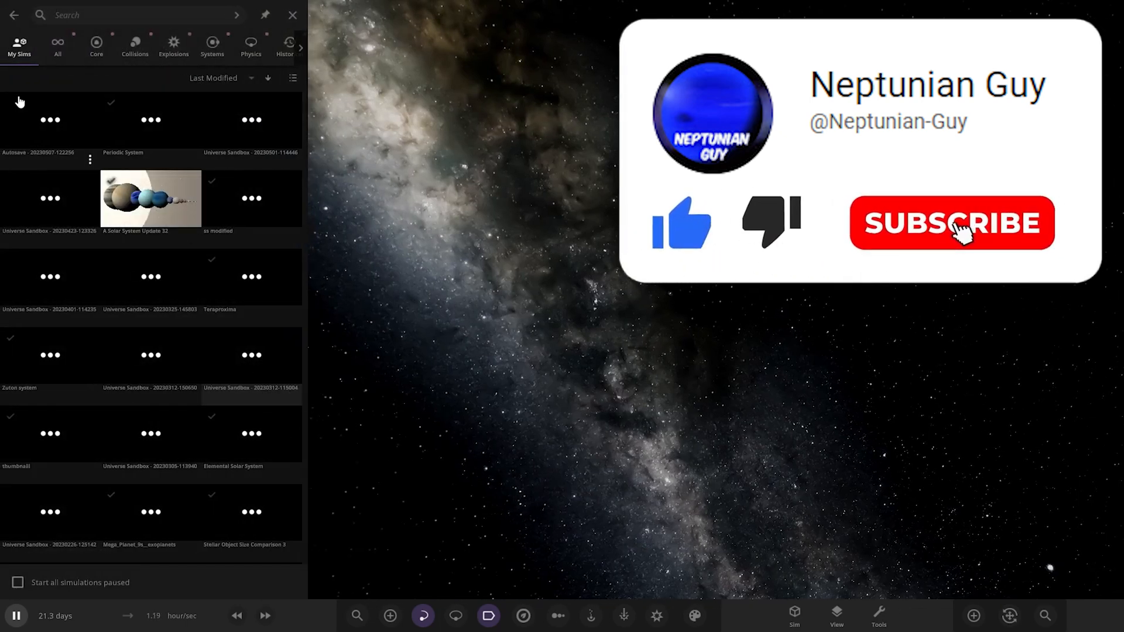
pyautogui.click(13, 14)
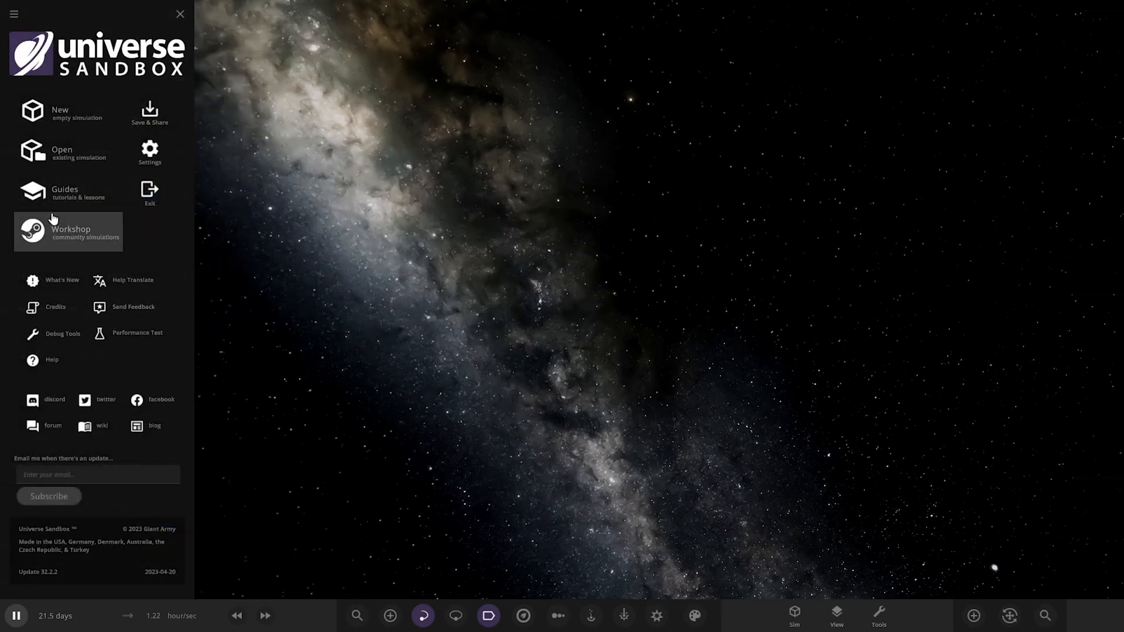
pyautogui.click(68, 232)
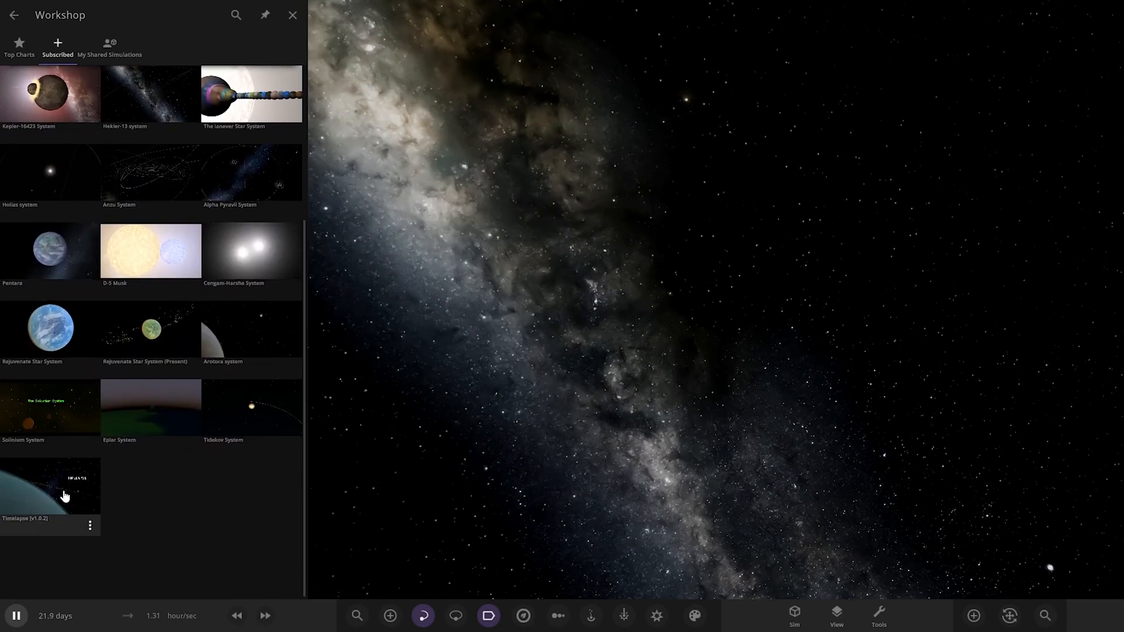
# Load the Timelapse (v1.0.2) simulation from the Subscribed list.
pyautogui.click(293, 14)
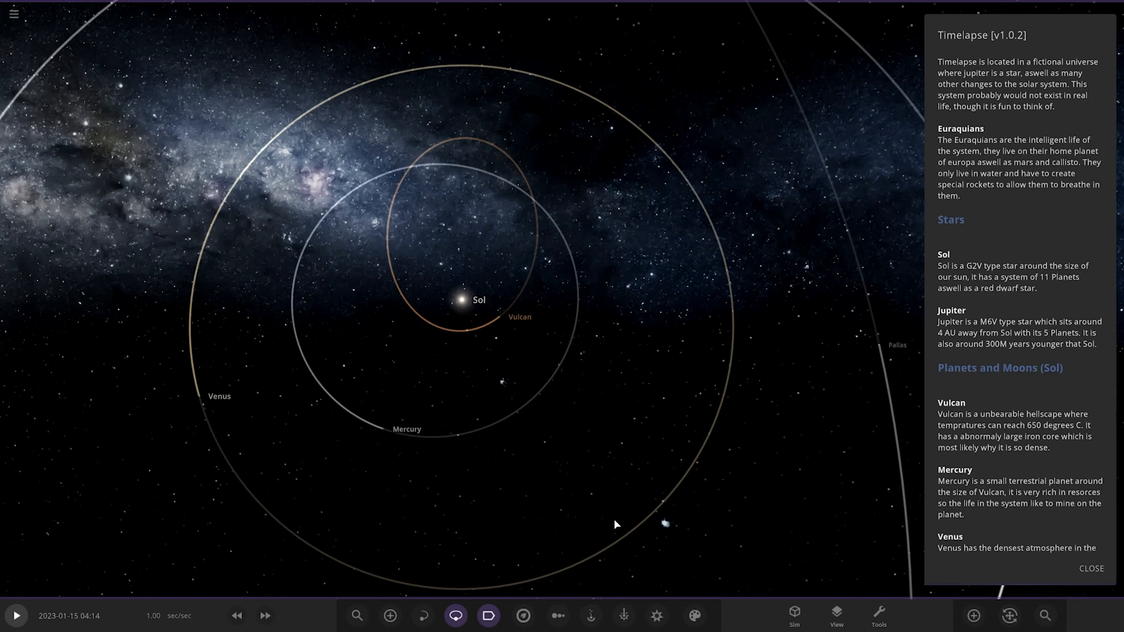
# Scroll the Timelapse notes past Sol to the Vulcan, Earth, Mars and Titan entries.
pyautogui.scroll(-3)
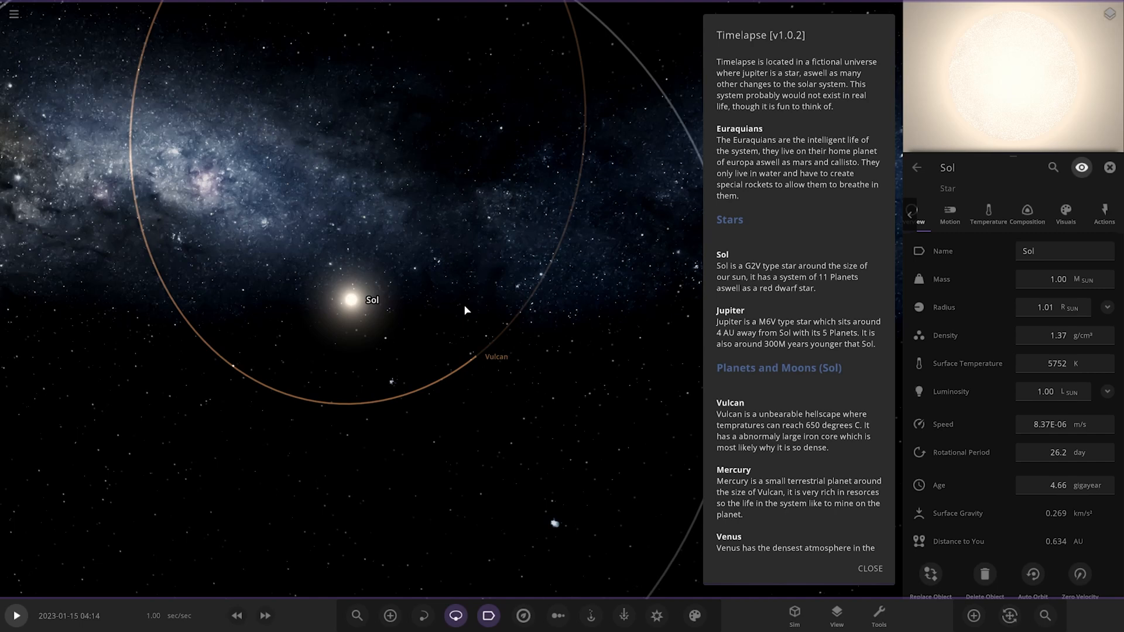
pyautogui.scroll(-3)
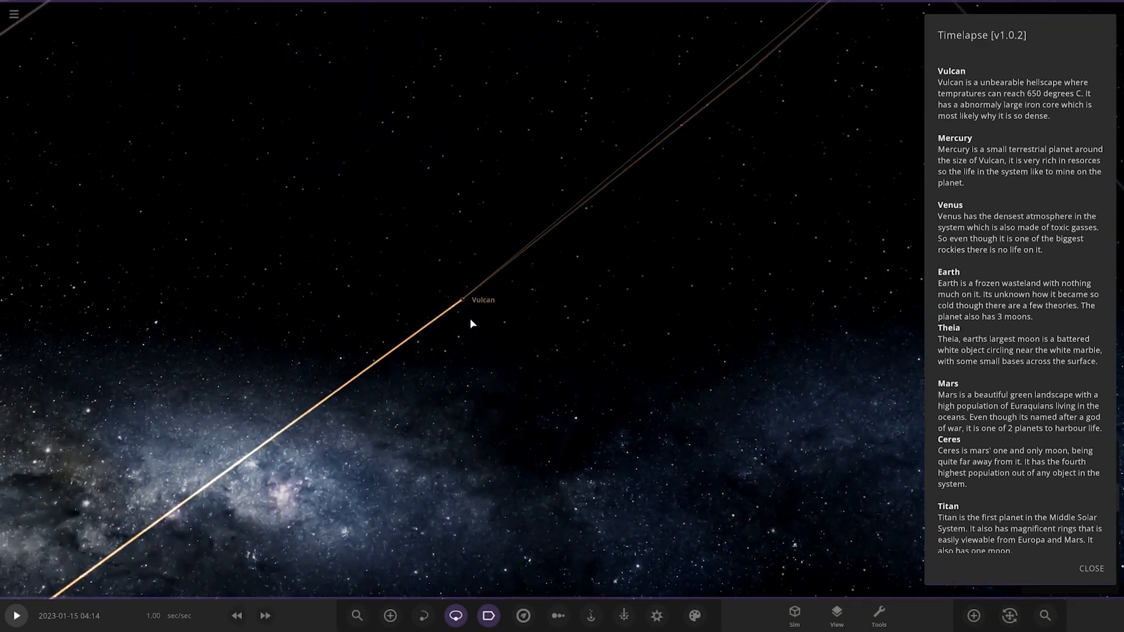
# Zoom toward the frozen Earth to show its Overview with −101 °C average temperature.
pyautogui.scroll(-3)
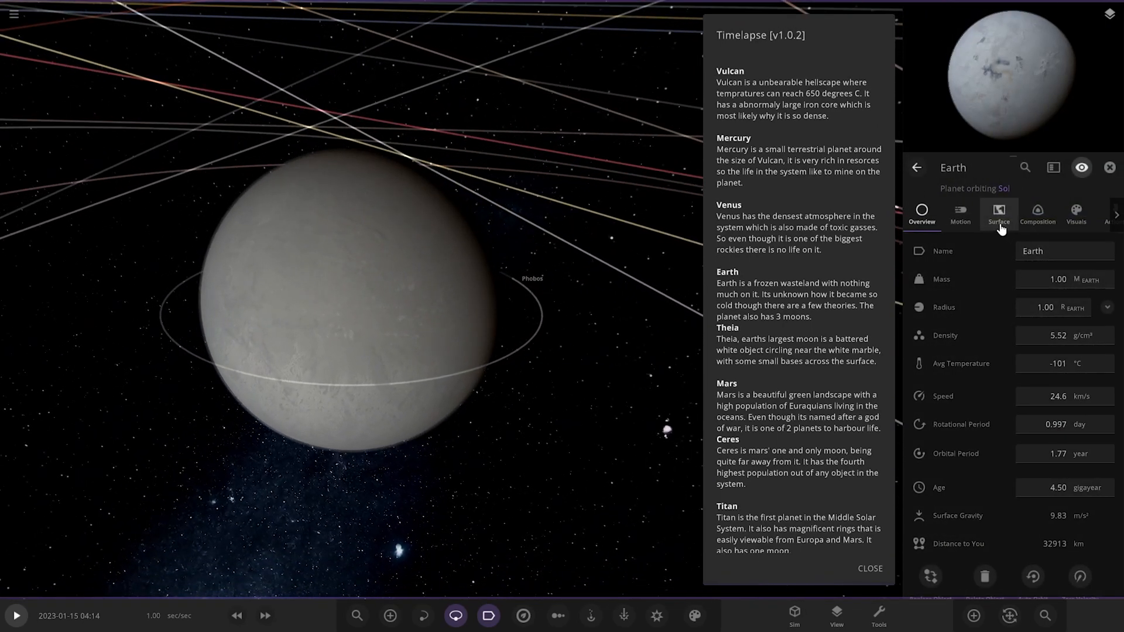
# Review Earth's Surface and atmosphere readings, then its Visuals appearance settings.
pyautogui.click(998, 215)
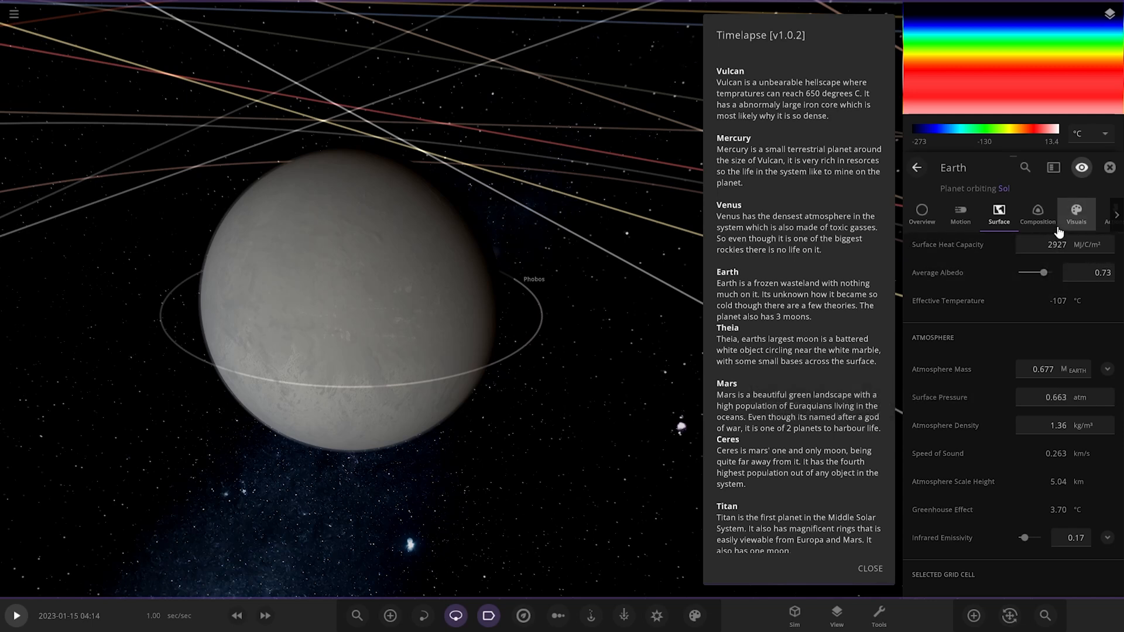
pyautogui.click(1075, 214)
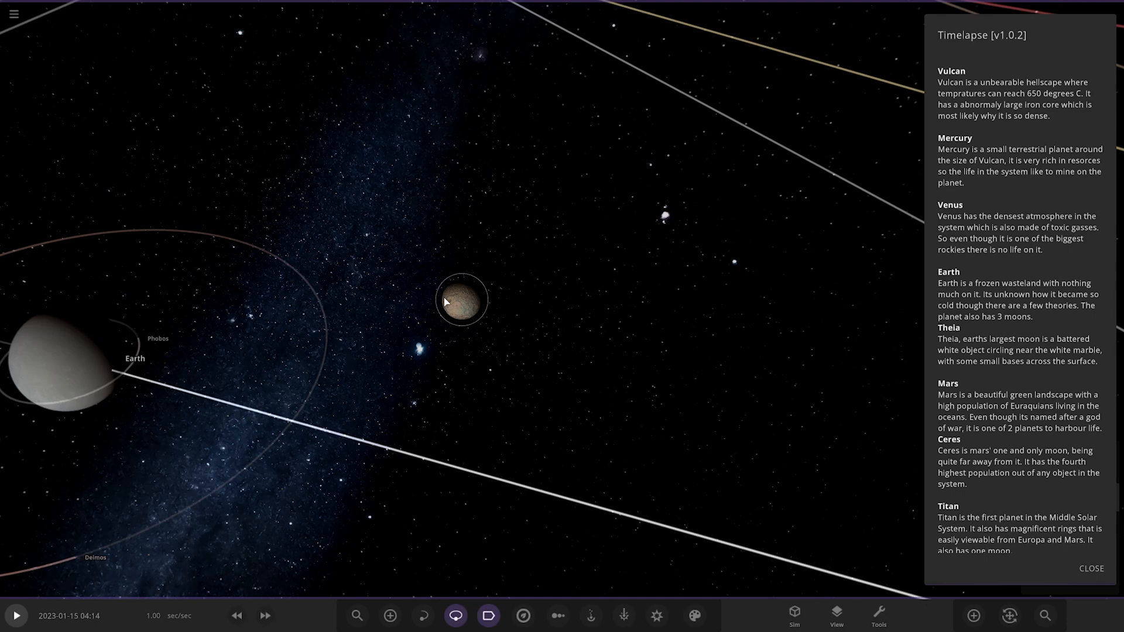
pyautogui.moveTo(444, 303)
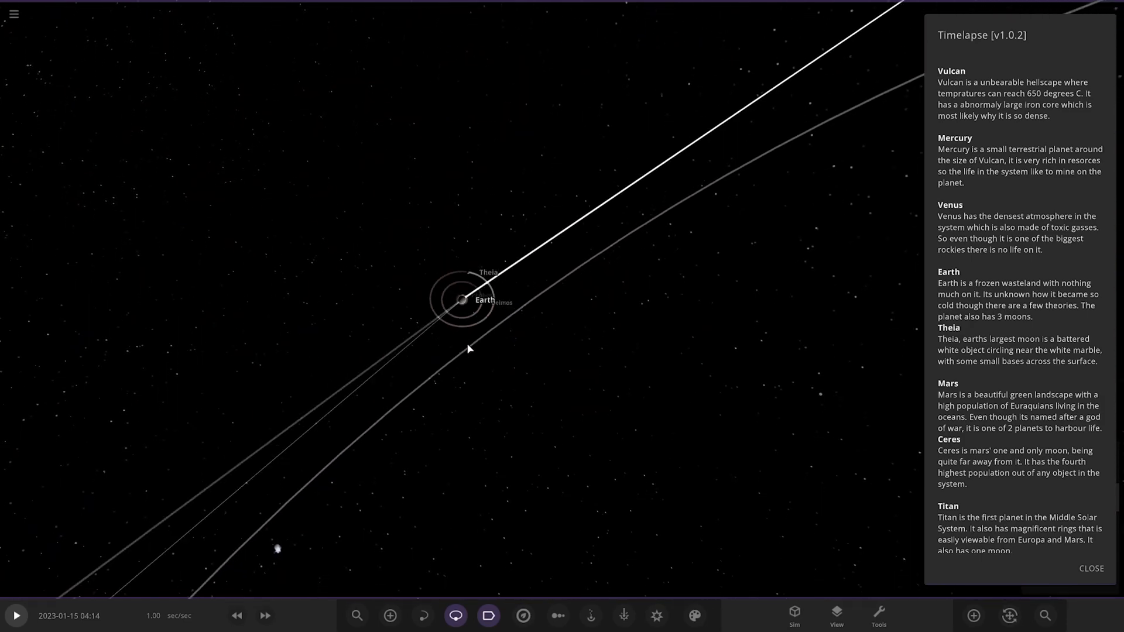
# Pull back from Earth's system toward a blue, cloud-covered planet.
pyautogui.scroll(-3)
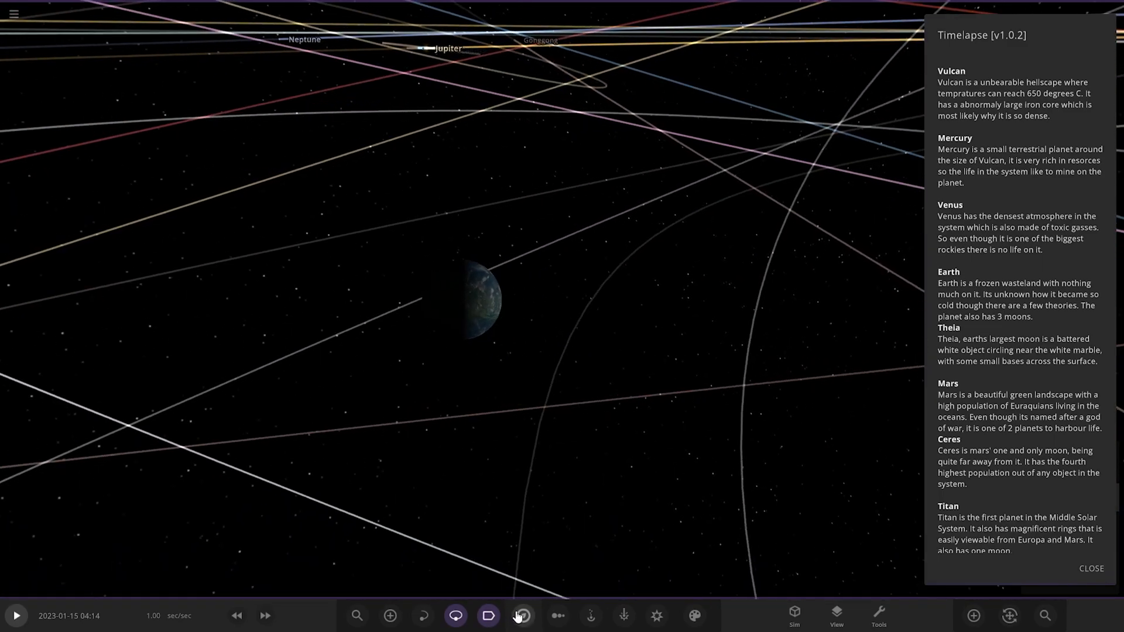
# Inspect Mars's properties, close them, and select its moon Ceres.
pyautogui.click(521, 615)
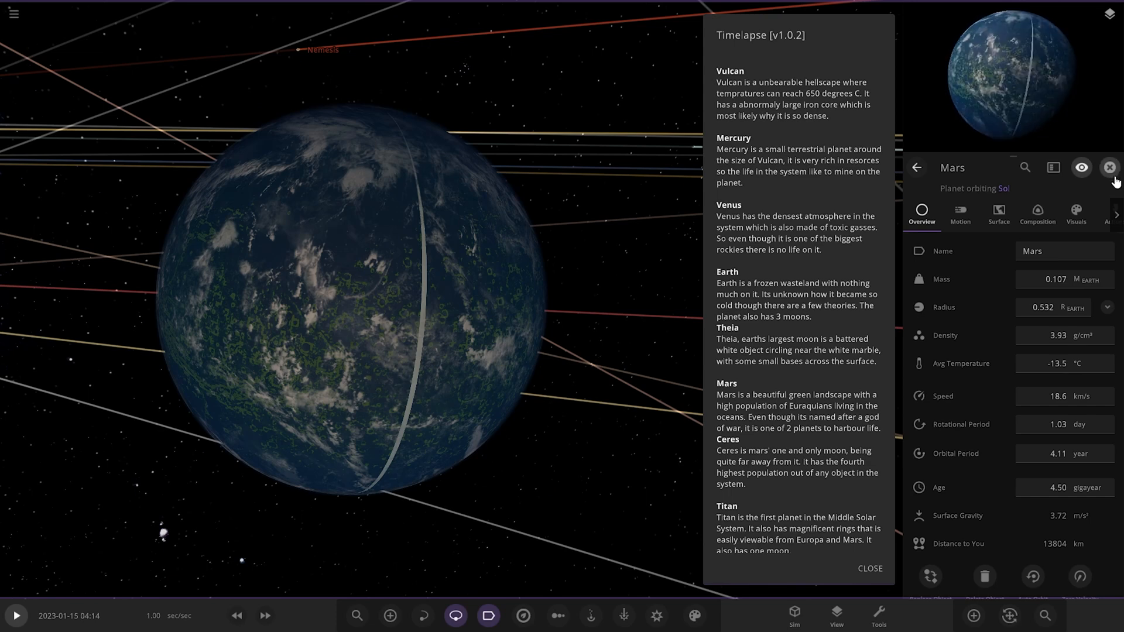
pyautogui.click(1110, 168)
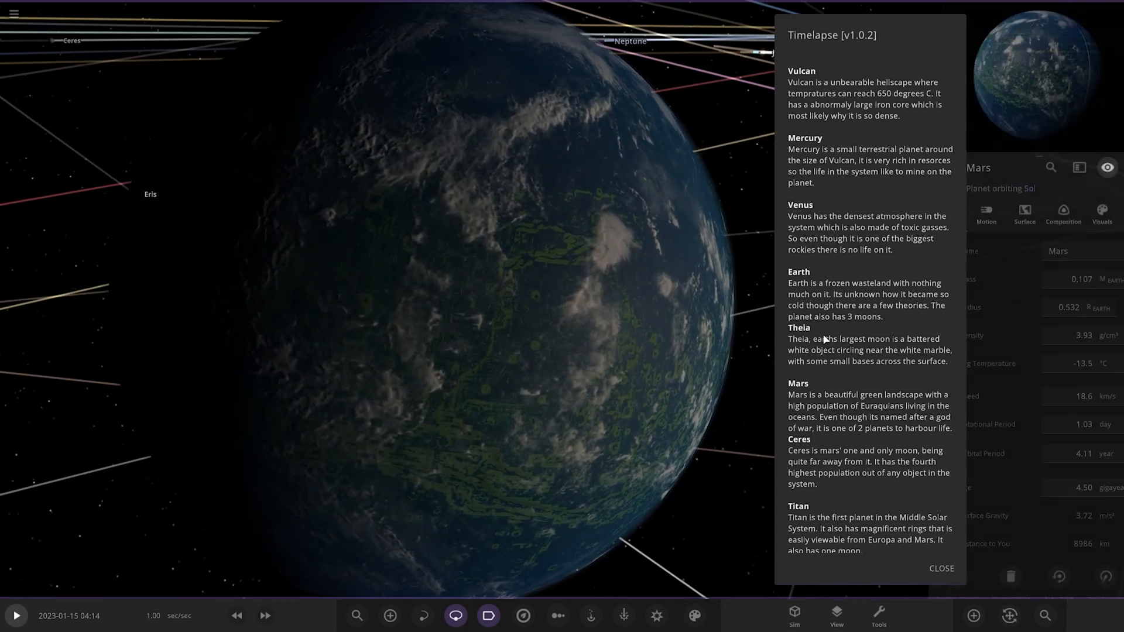
pyautogui.click(1063, 214)
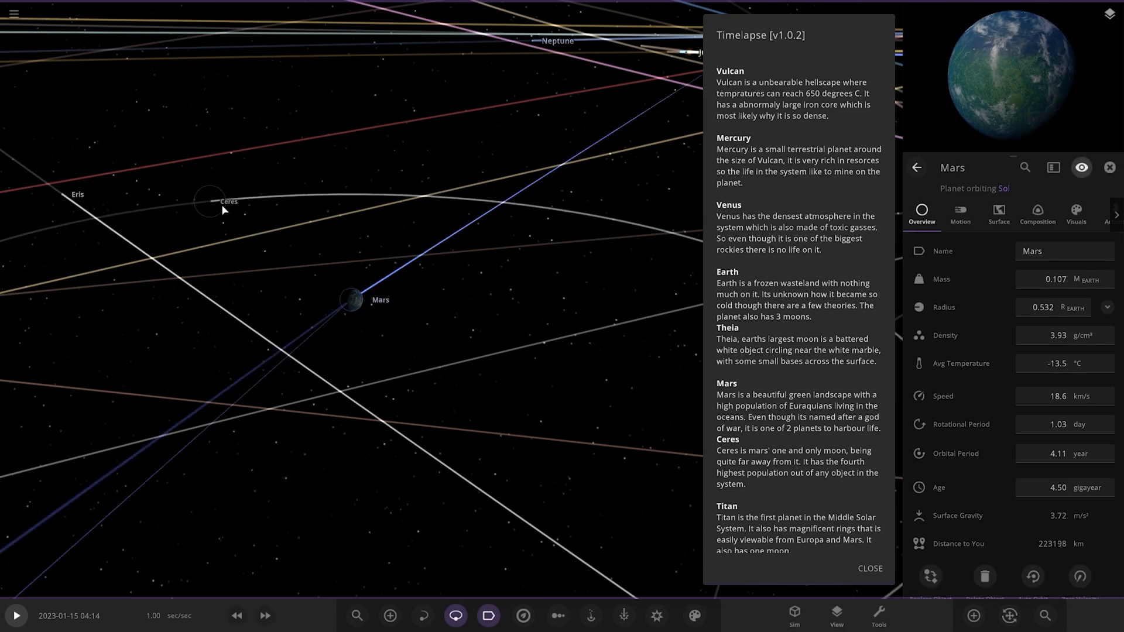
pyautogui.click(210, 199)
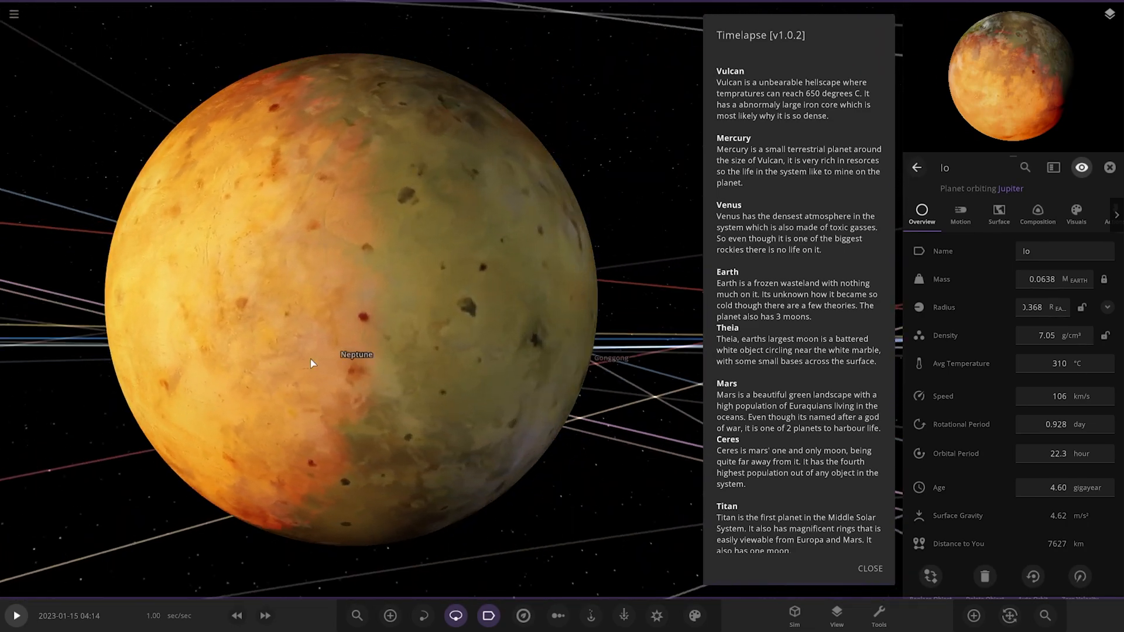
# Scroll the notes to Jupiter's moons while reviewing Ganymede, then select Callisto.
pyautogui.scroll(-3)
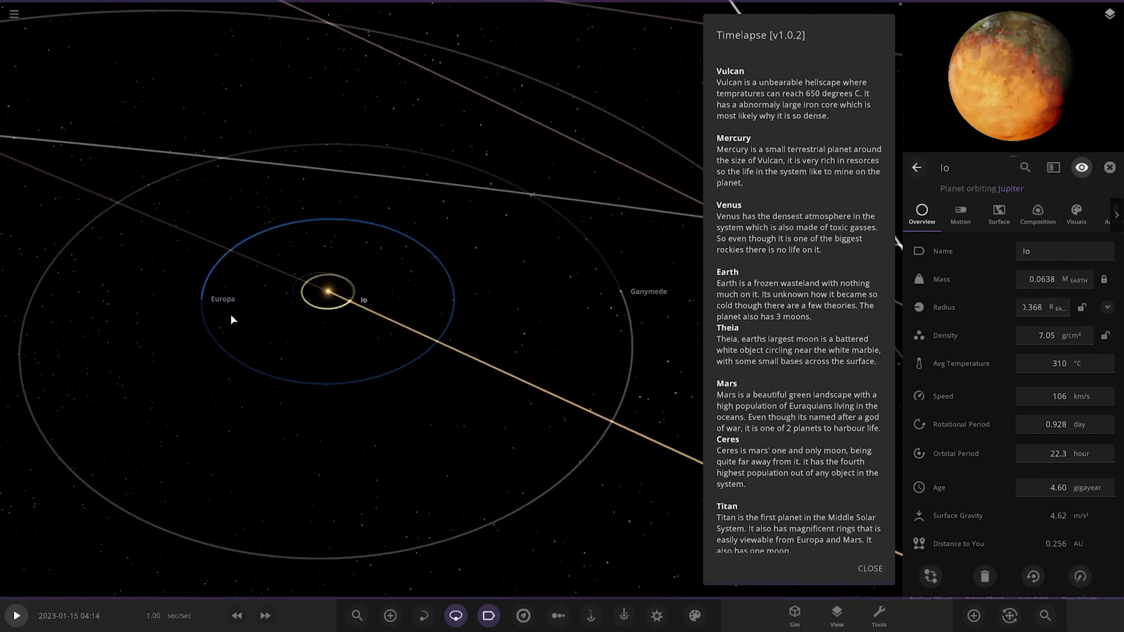
pyautogui.click(211, 301)
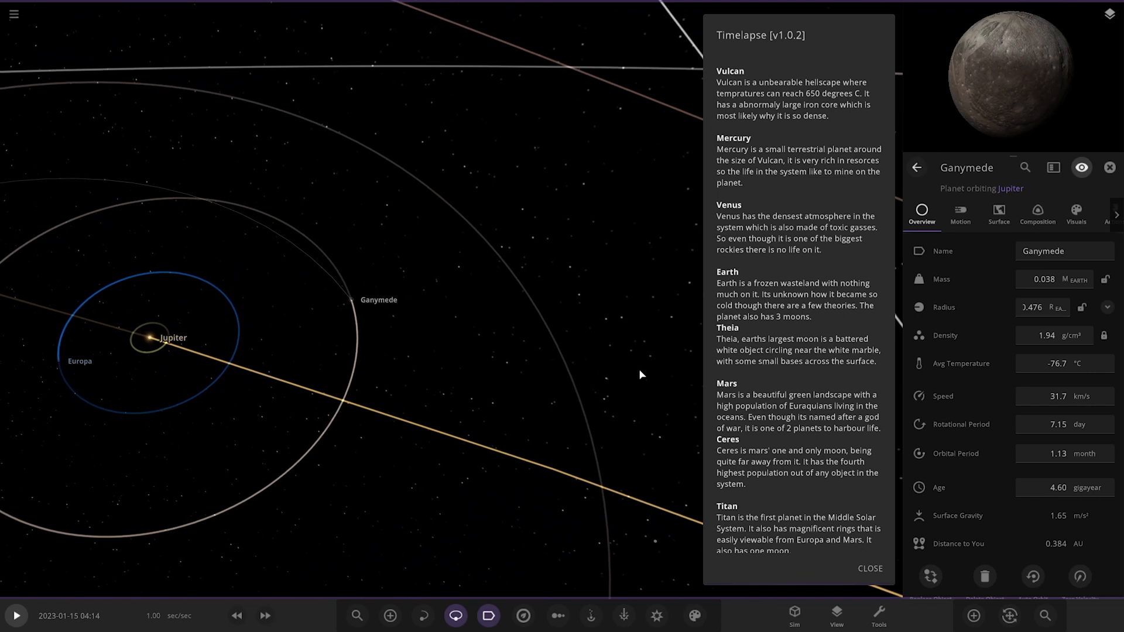
pyautogui.scroll(-3)
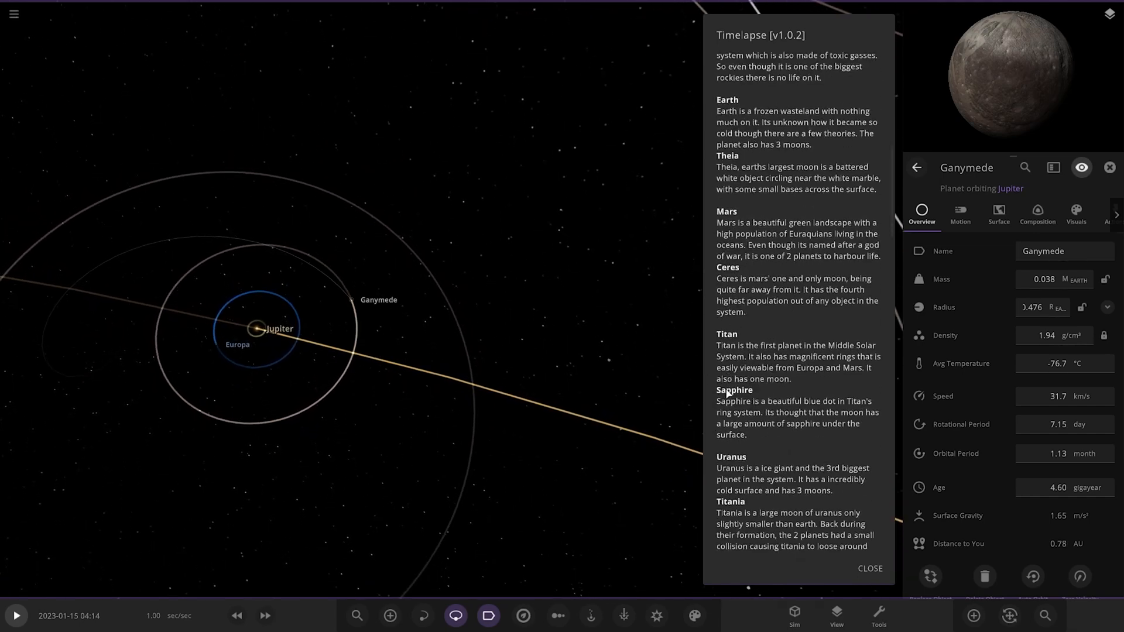
pyautogui.scroll(-3)
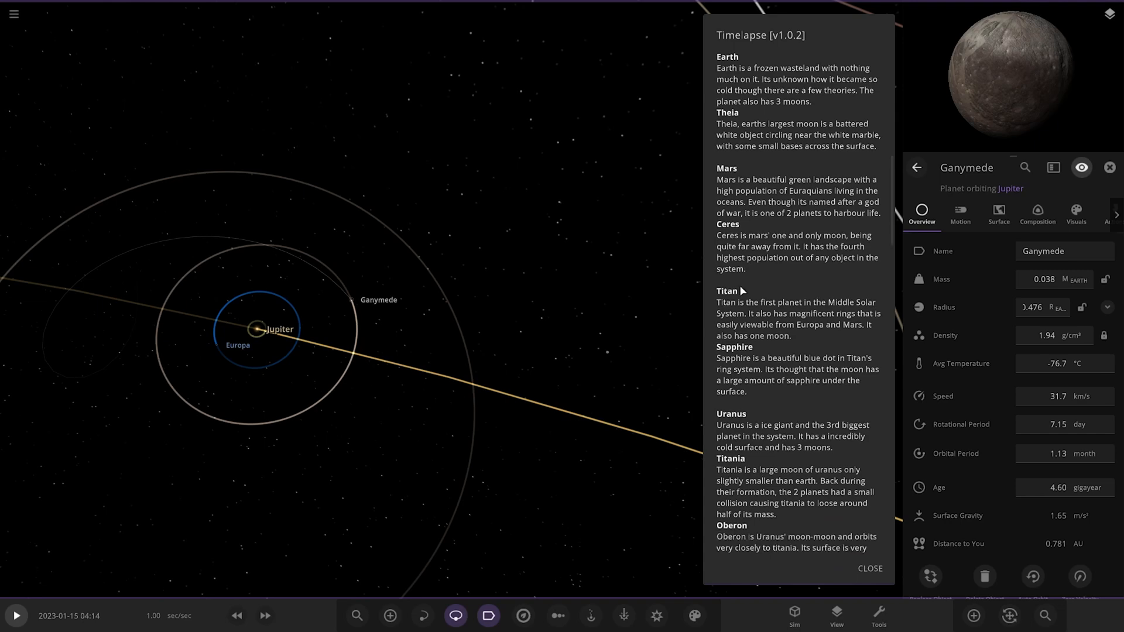
pyautogui.scroll(-3)
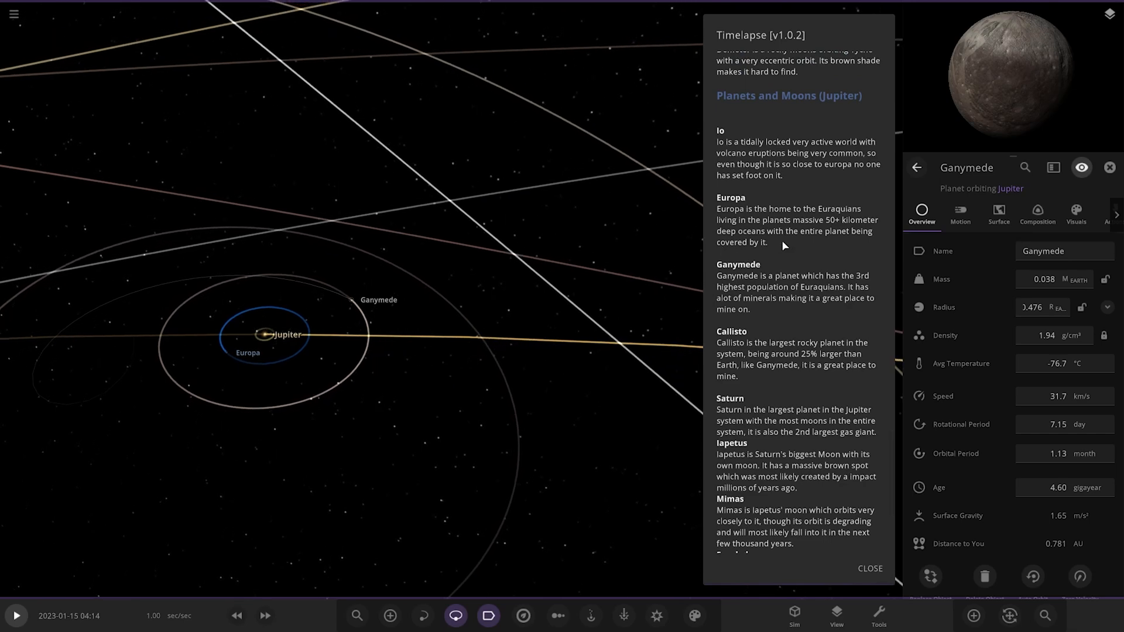
pyautogui.moveTo(384, 370)
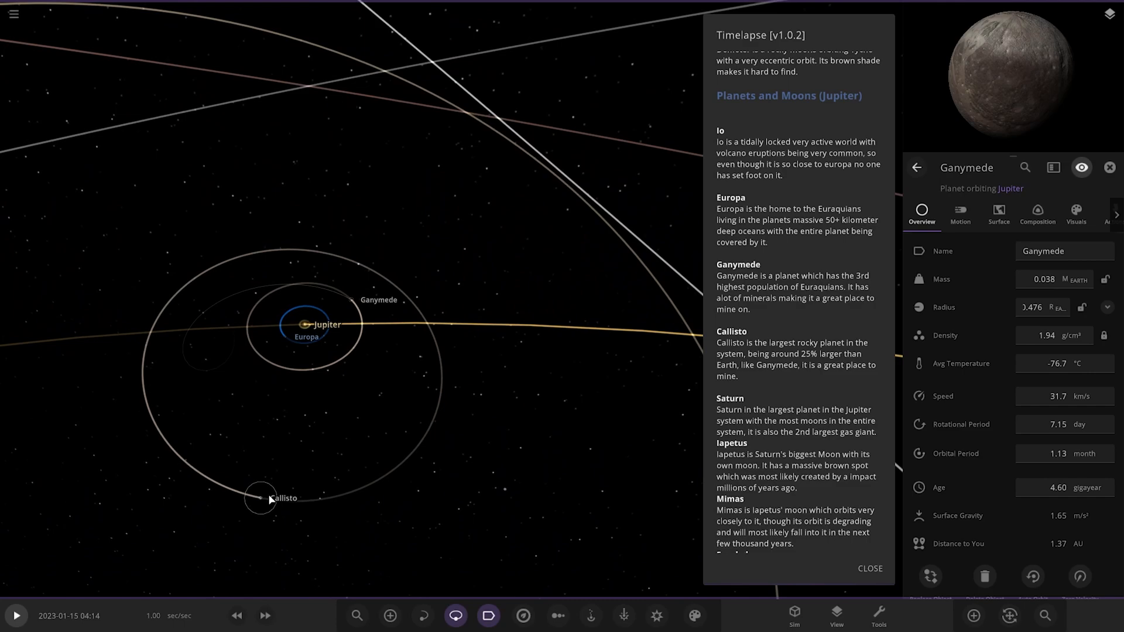
pyautogui.click(271, 500)
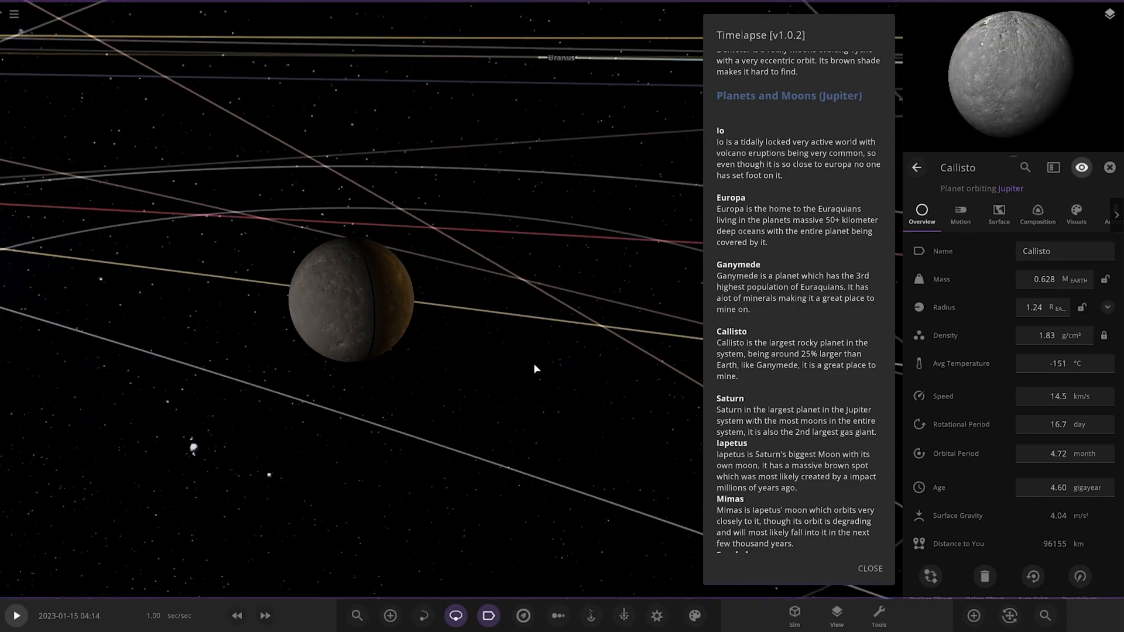
# Select Saturn to show its −194 °C properties and expand its Radius field.
pyautogui.click(531, 361)
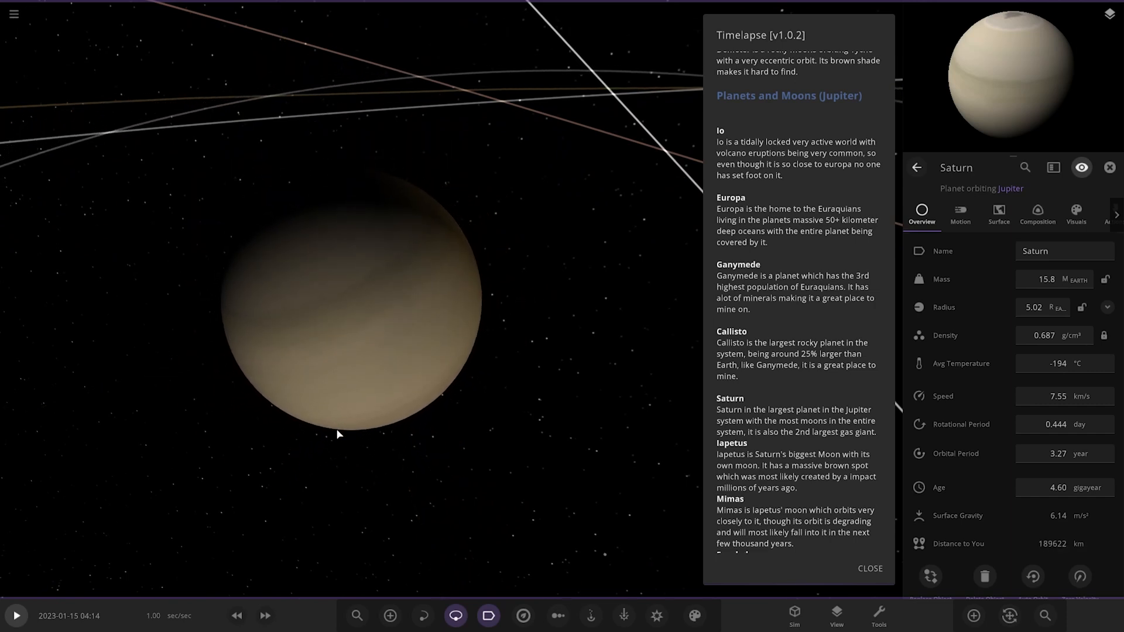
pyautogui.click(1034, 307)
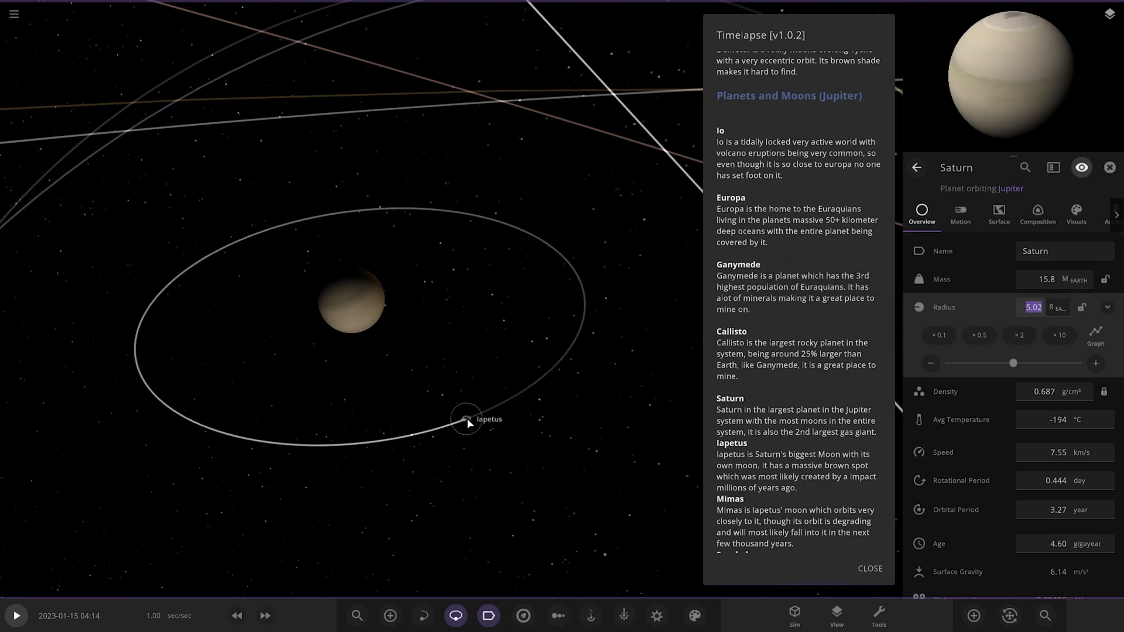
# Select Saturn's moons Iapetus, then Rhea, then Enceladus to view their Overviews.
pyautogui.click(466, 419)
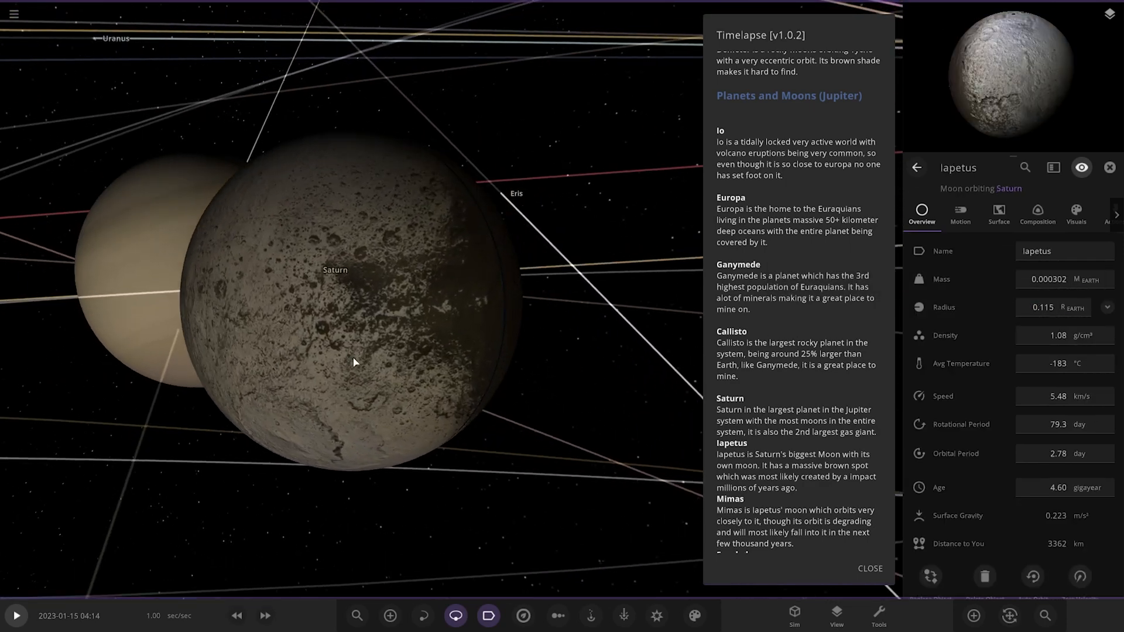
pyautogui.scroll(-3)
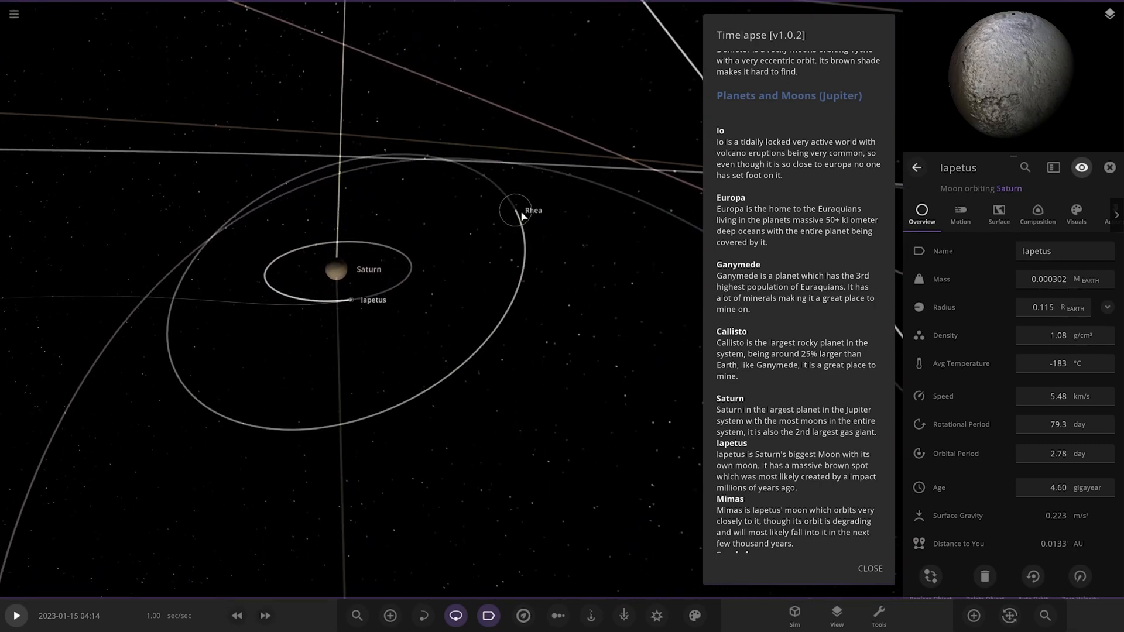
pyautogui.click(515, 210)
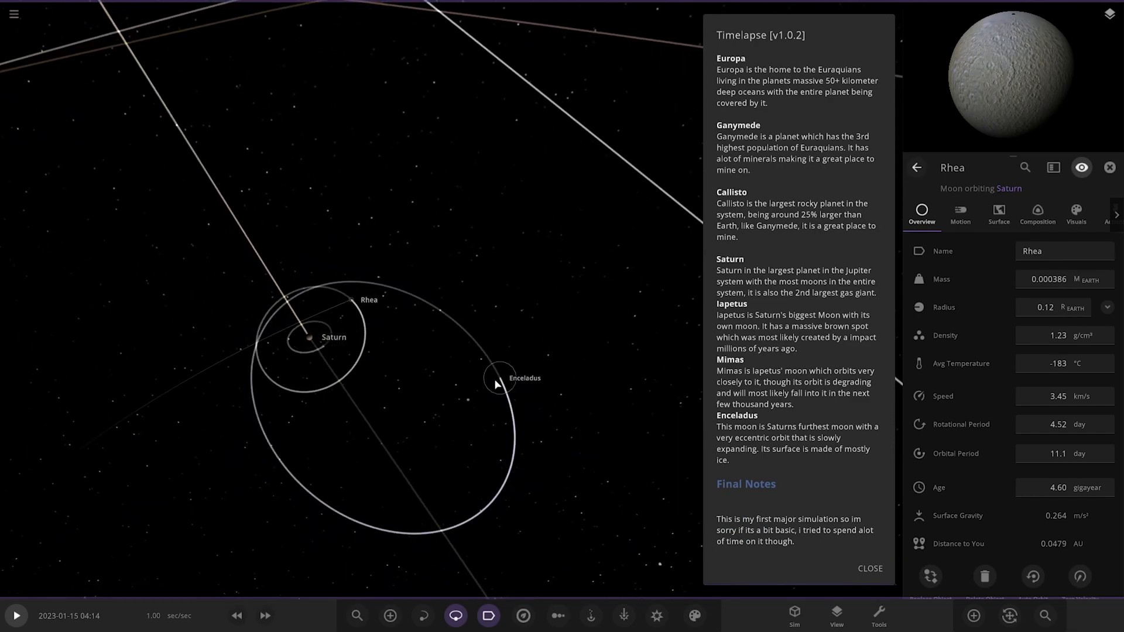
pyautogui.click(499, 376)
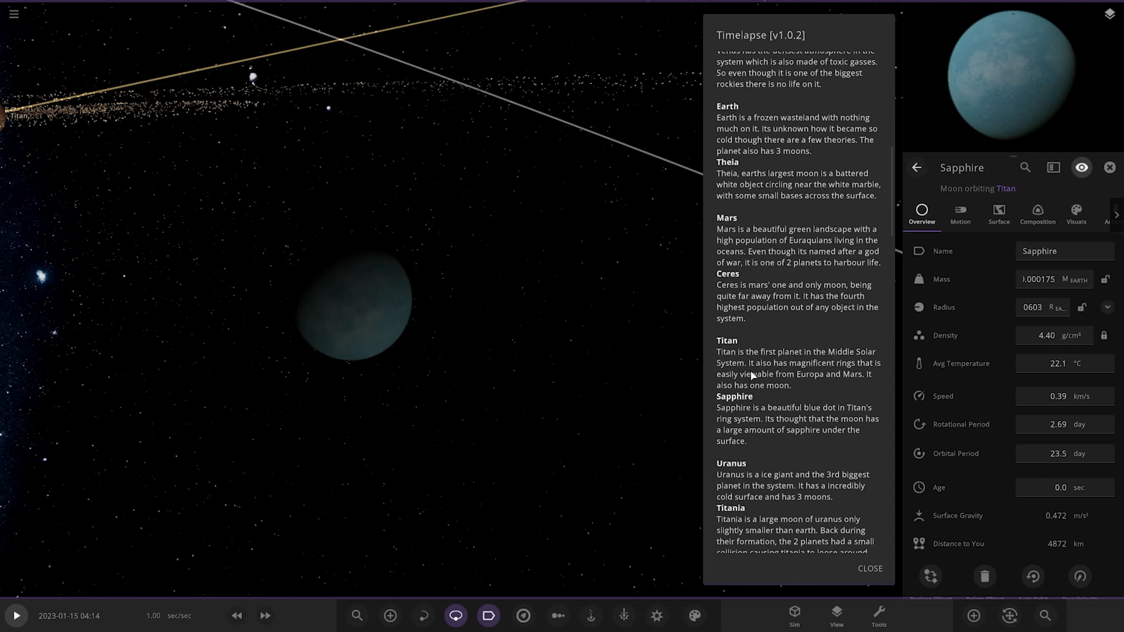
pyautogui.moveTo(785, 355)
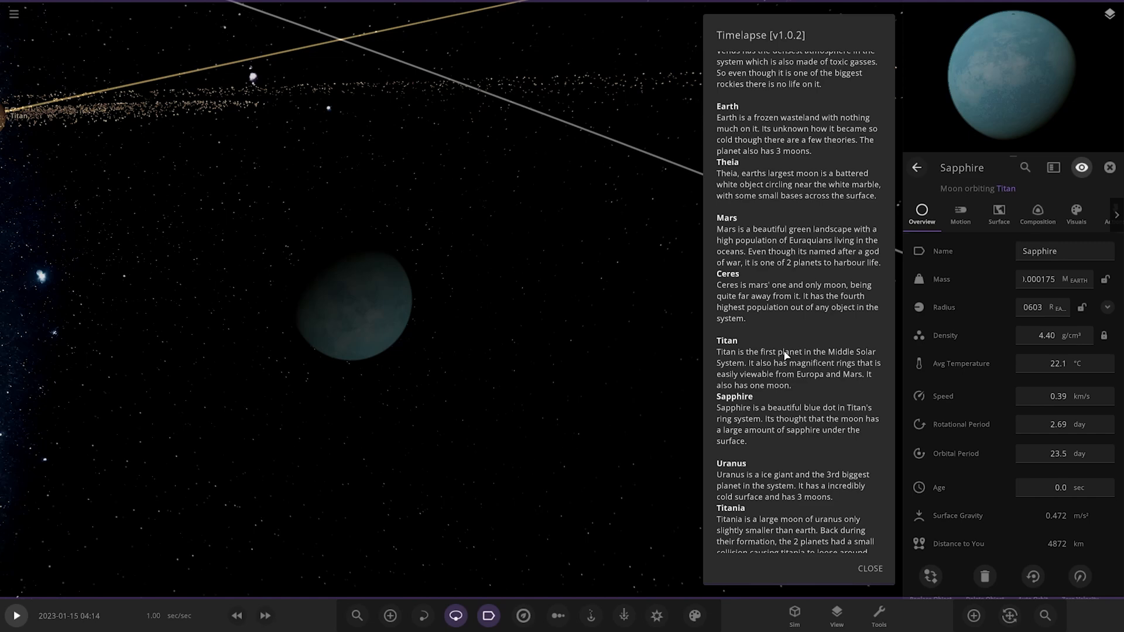
# View Sapphire's Surface data including its atmosphere values, then Titan's surface data.
pyautogui.click(997, 213)
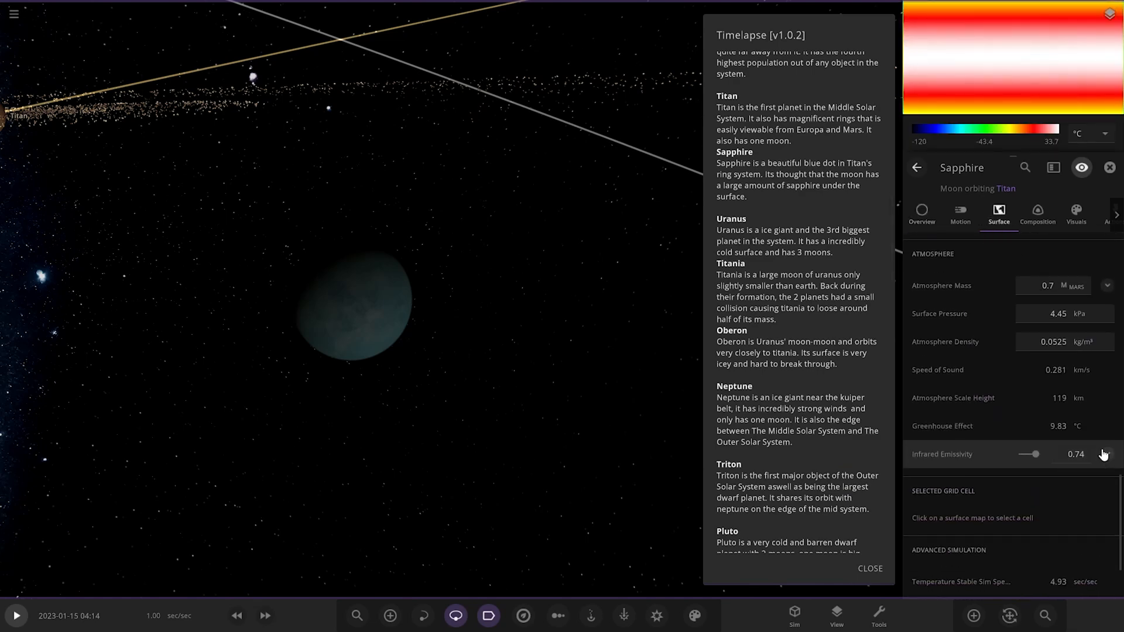
pyautogui.click(1106, 454)
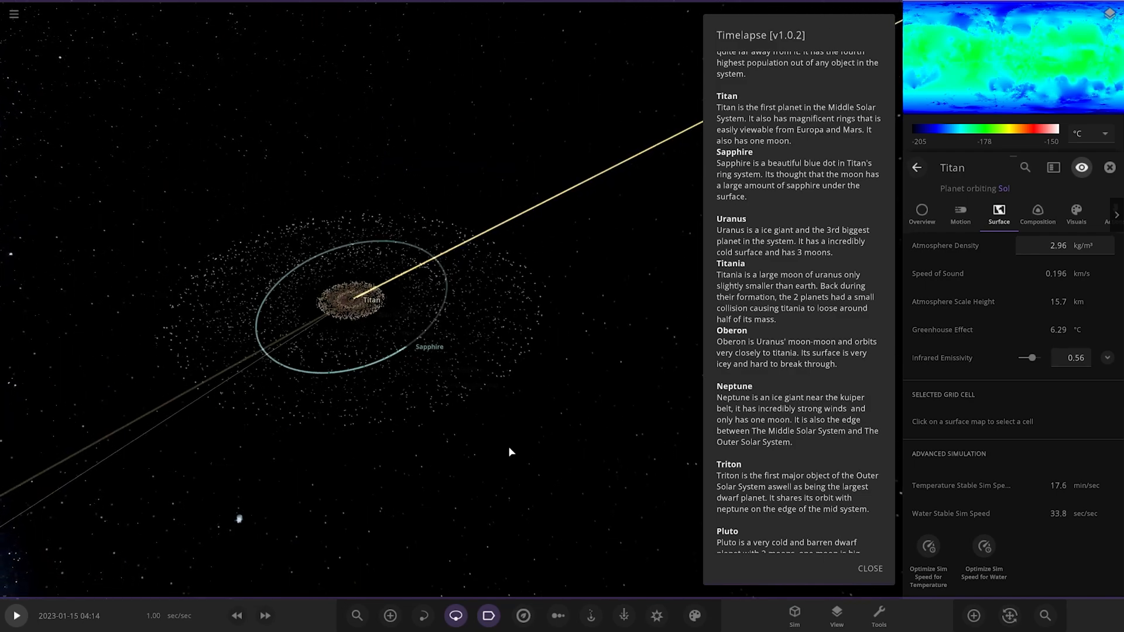
# Zoom out from Titan's surface view and select the moon Oberon in Uranus's system.
pyautogui.scroll(-3)
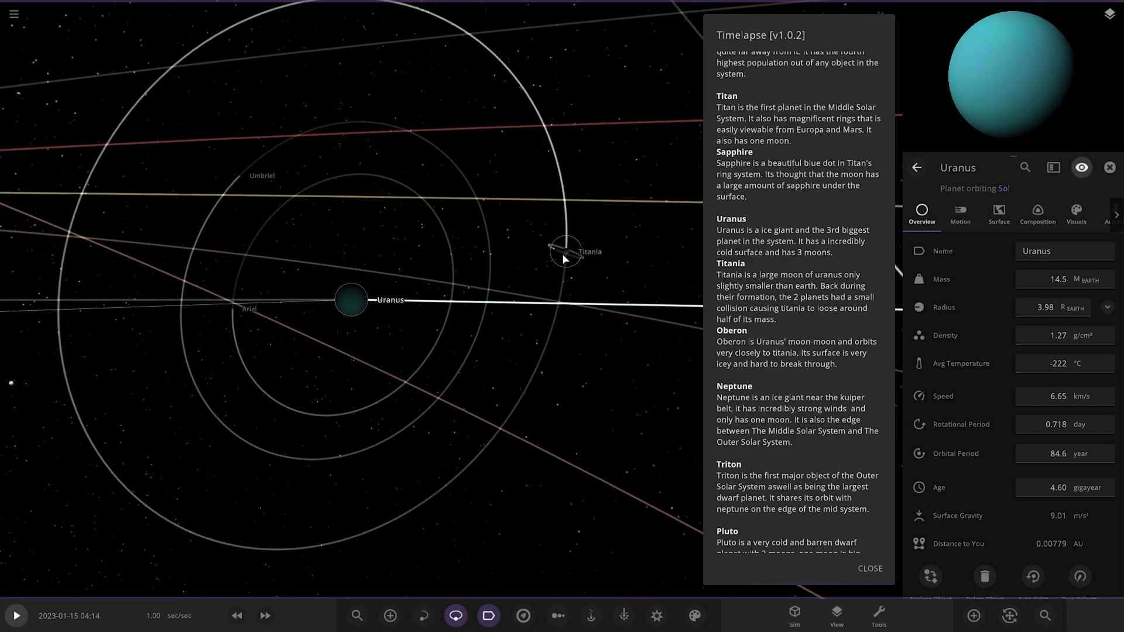
pyautogui.click(563, 252)
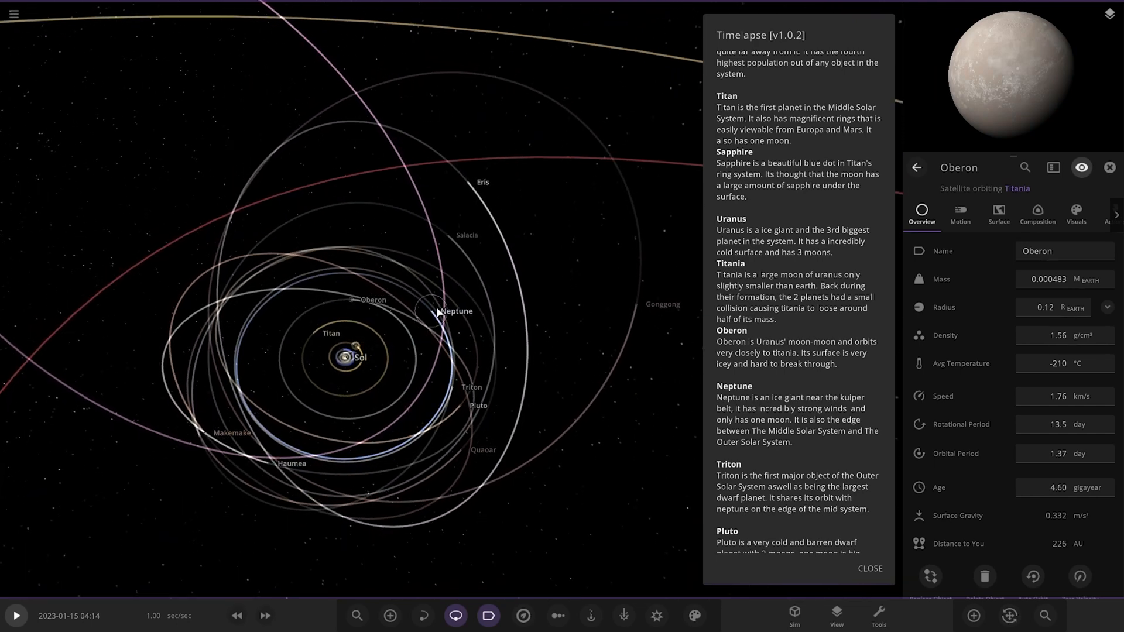
# Select Neptune and its moon Proteus, then zoom out to Triton among the outer orbits.
pyautogui.click(457, 311)
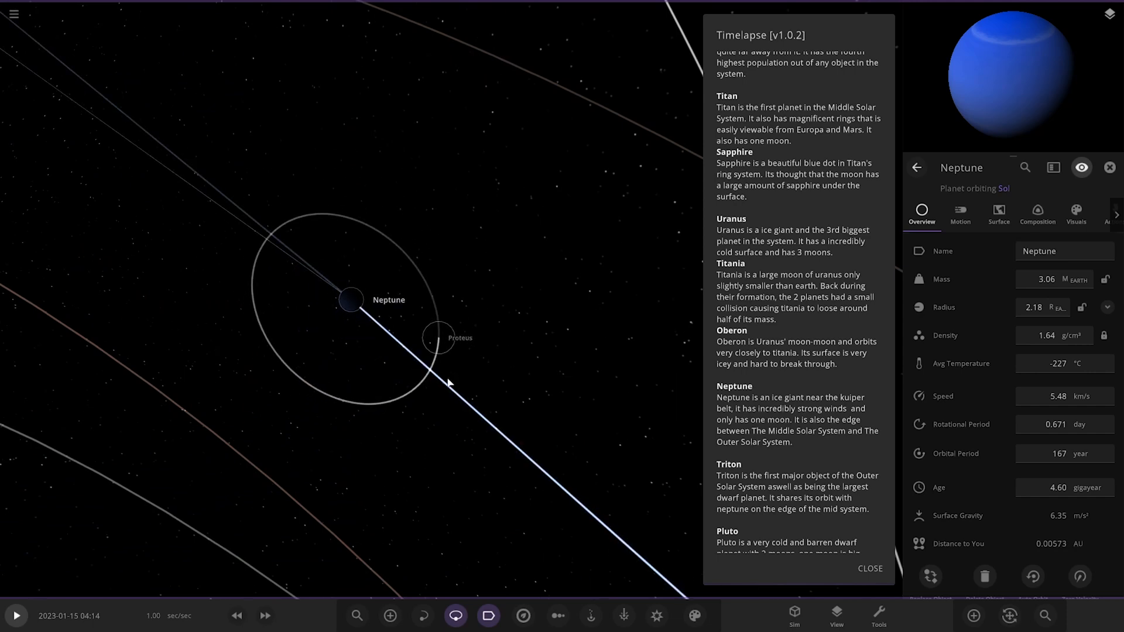
pyautogui.click(437, 337)
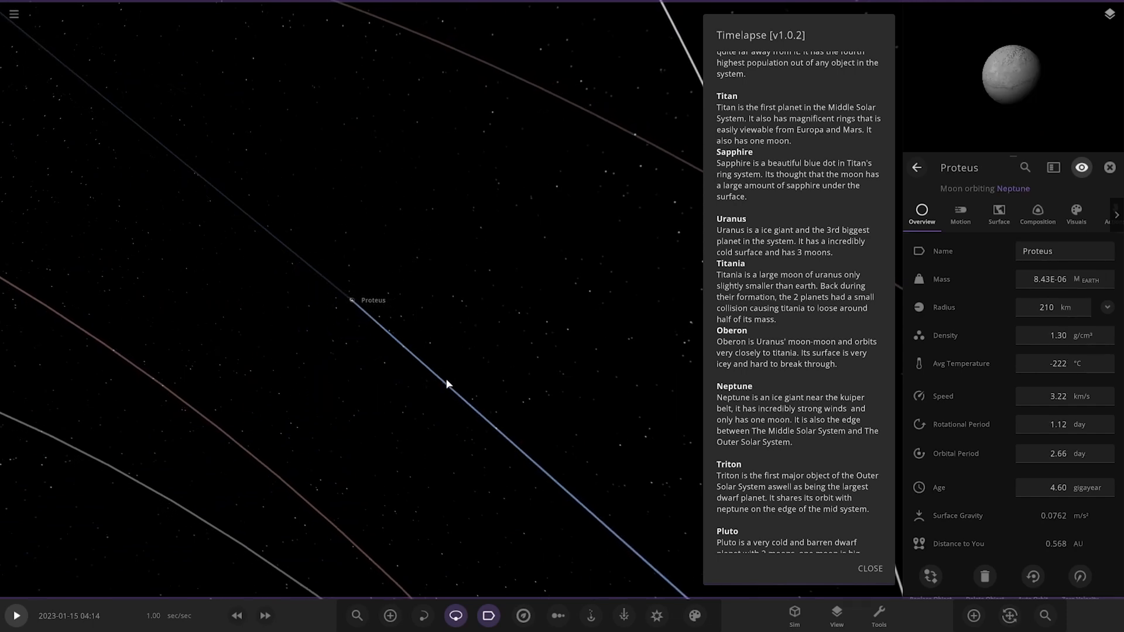
pyautogui.scroll(-3)
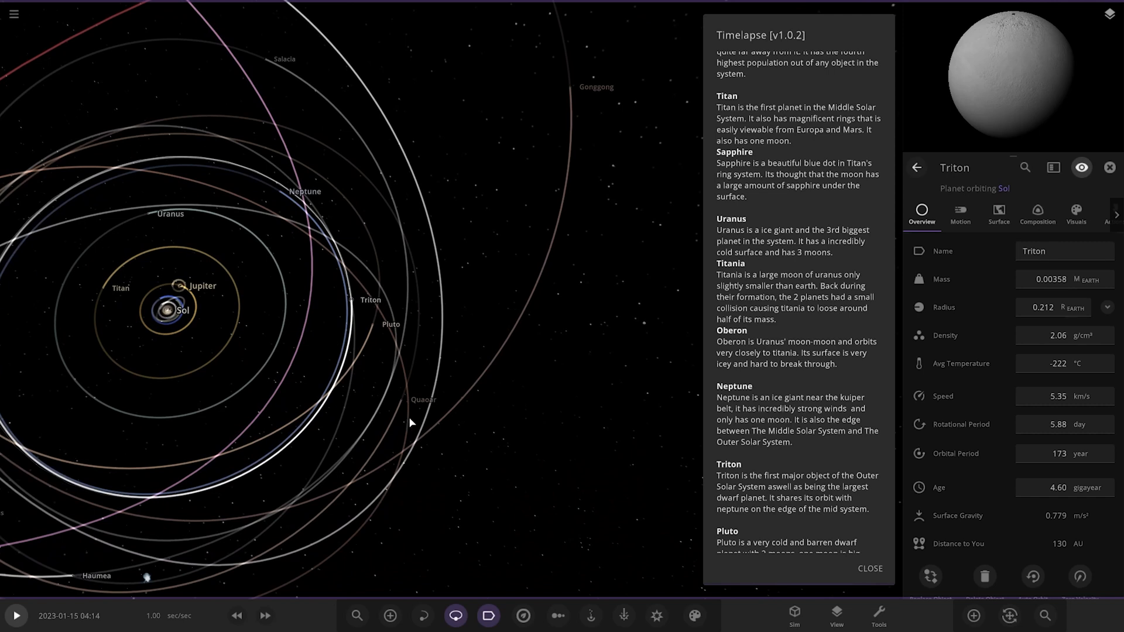
# Scroll through the Timelapse description past Charon and Gonggong toward Nemesis.
pyautogui.scroll(-3)
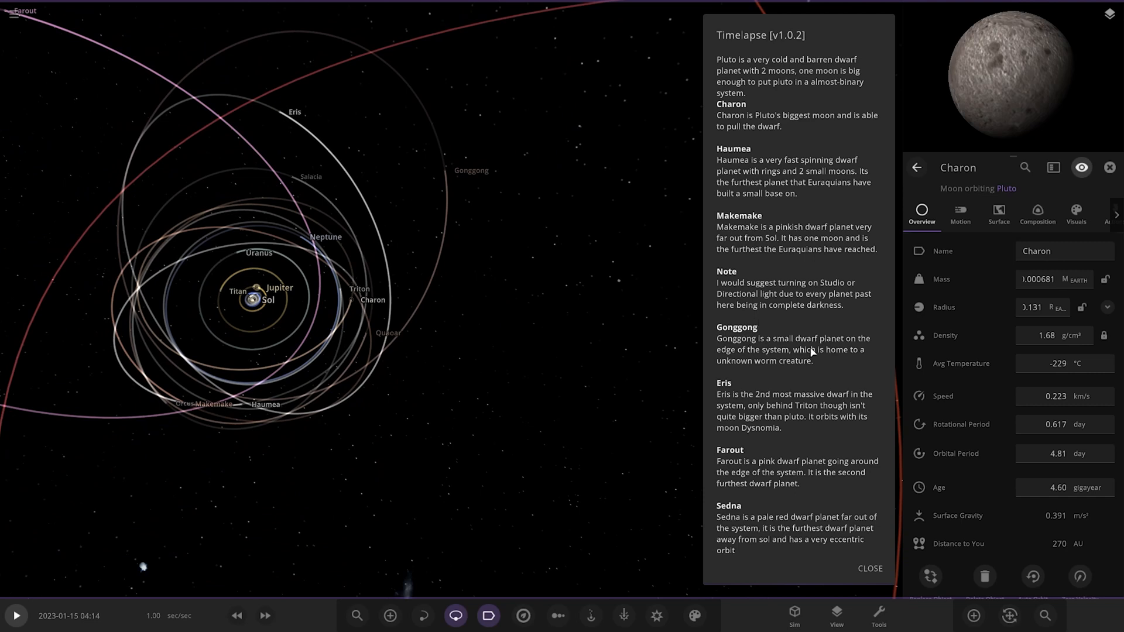
pyautogui.moveTo(439, 166)
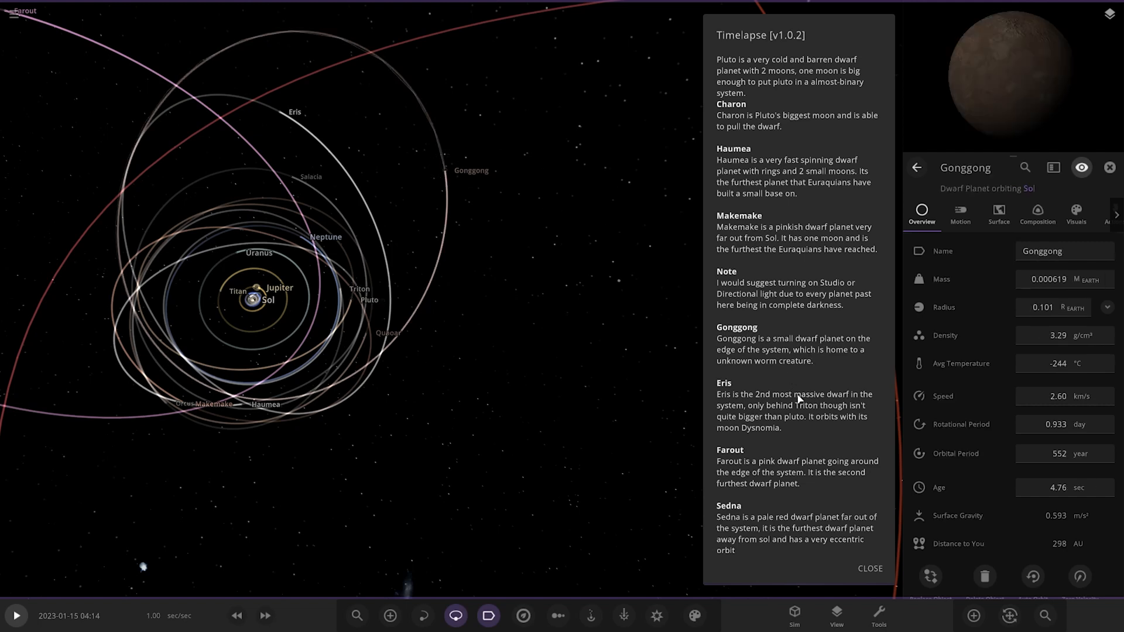
pyautogui.scroll(-3)
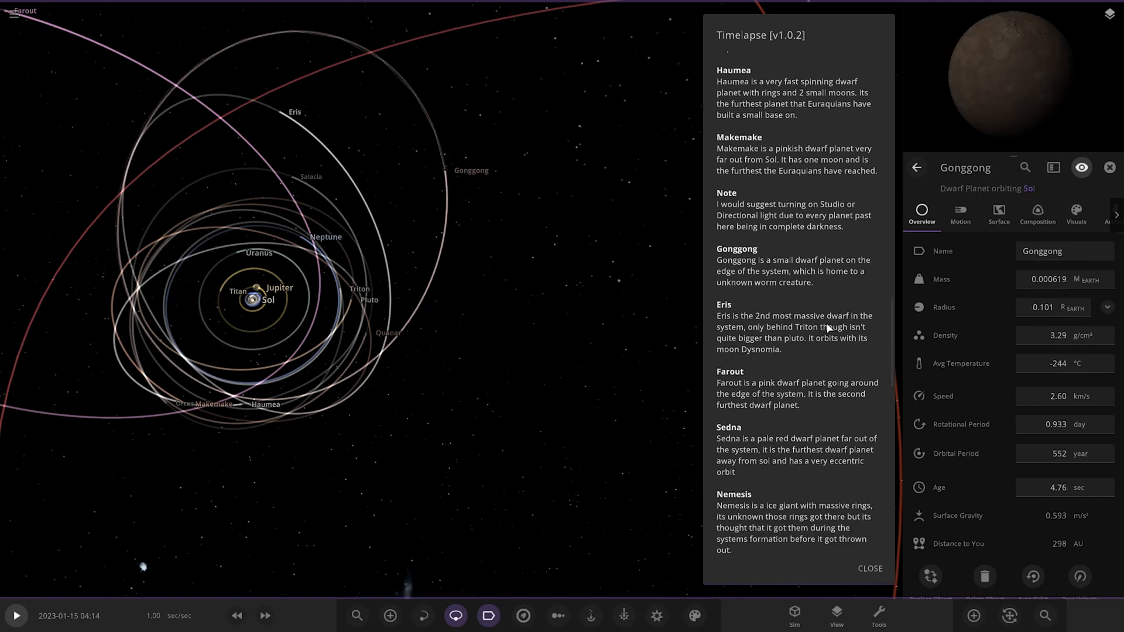
pyautogui.moveTo(855, 335)
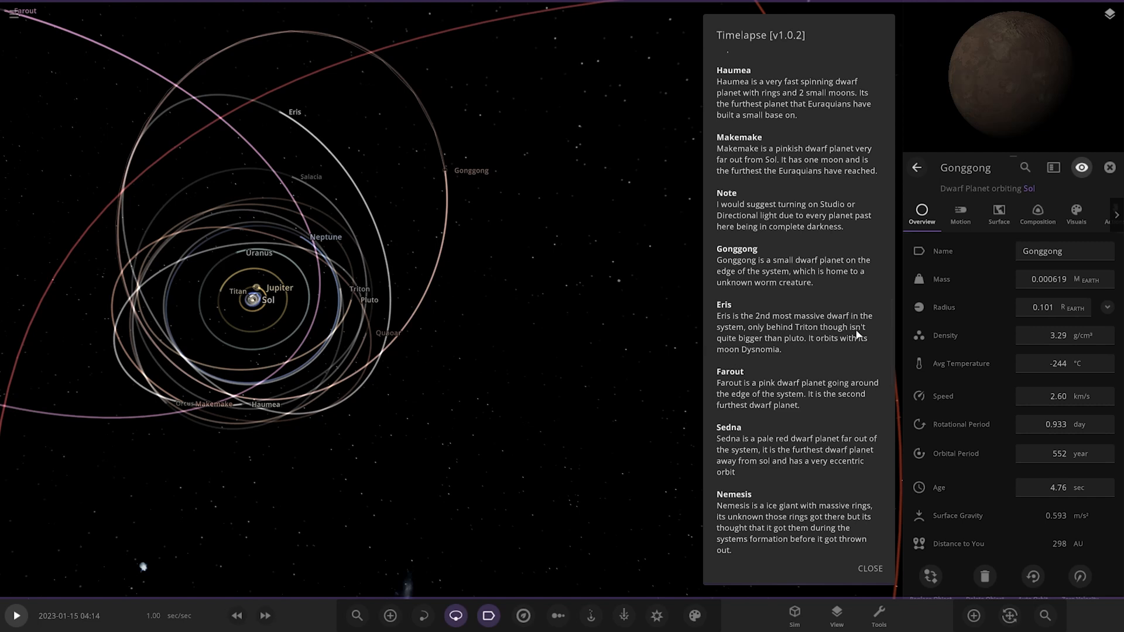
pyautogui.moveTo(777, 349)
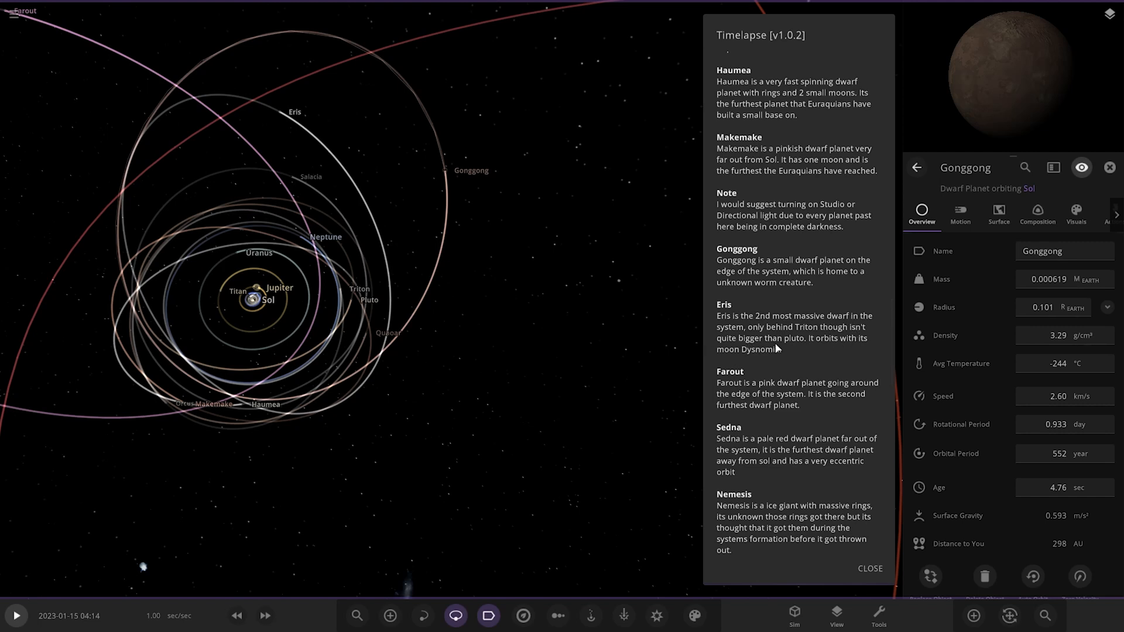
pyautogui.moveTo(772, 363)
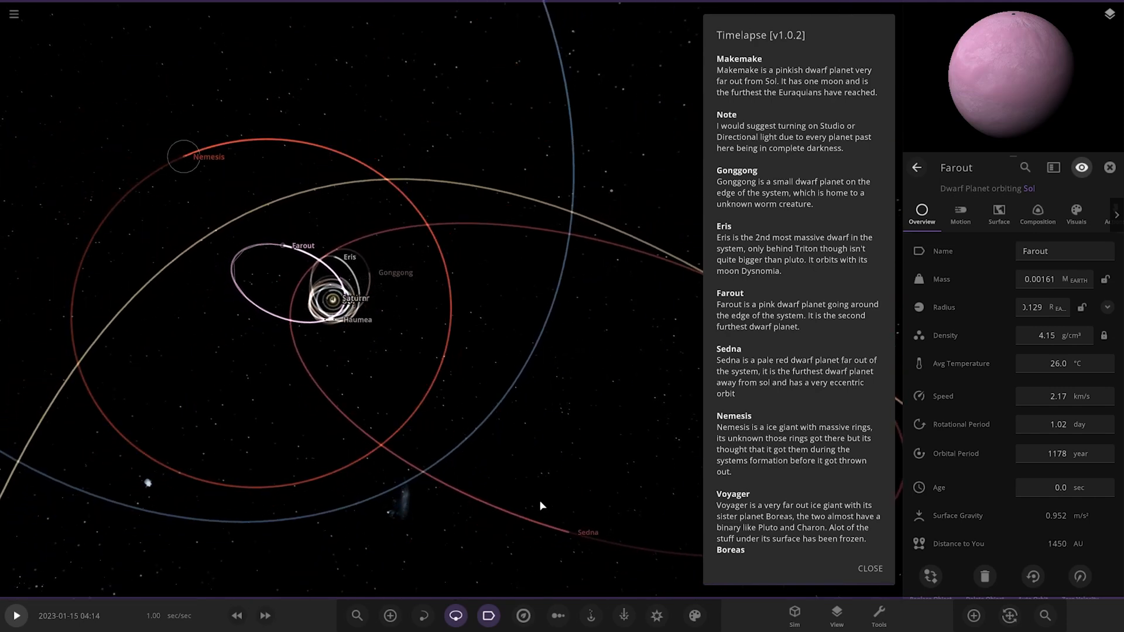
# Select Nemesis and then the dwarf planet Sedna to view their overview details.
pyautogui.click(568, 534)
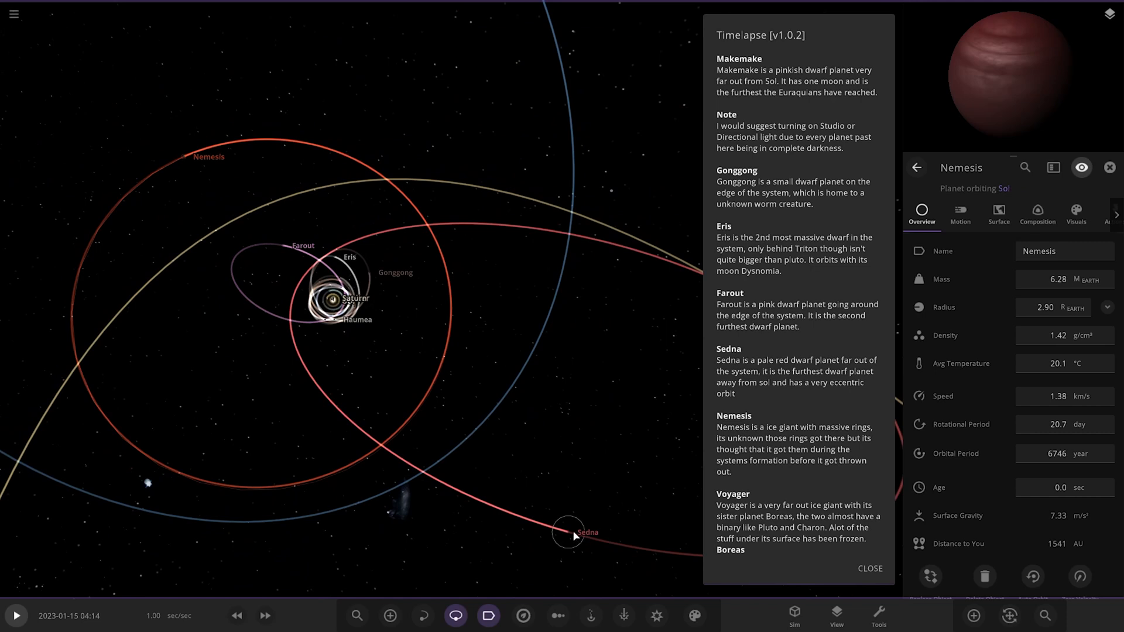
pyautogui.click(568, 531)
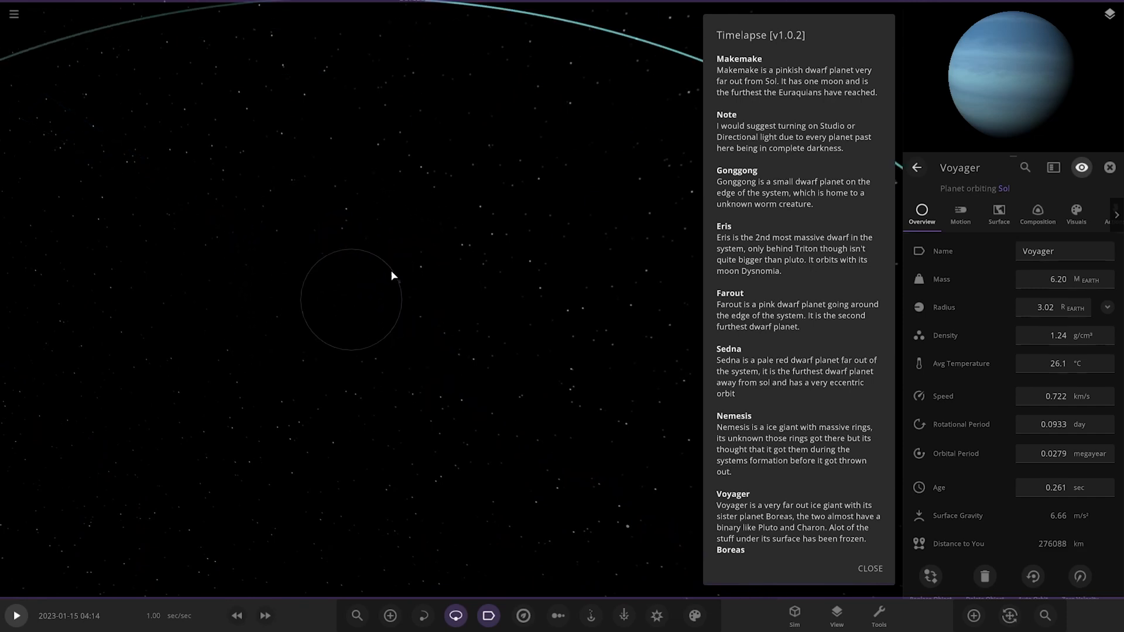
# Select Tyche and bring up the Chart View list with 1D Mass and HR Diagram options.
pyautogui.click(353, 220)
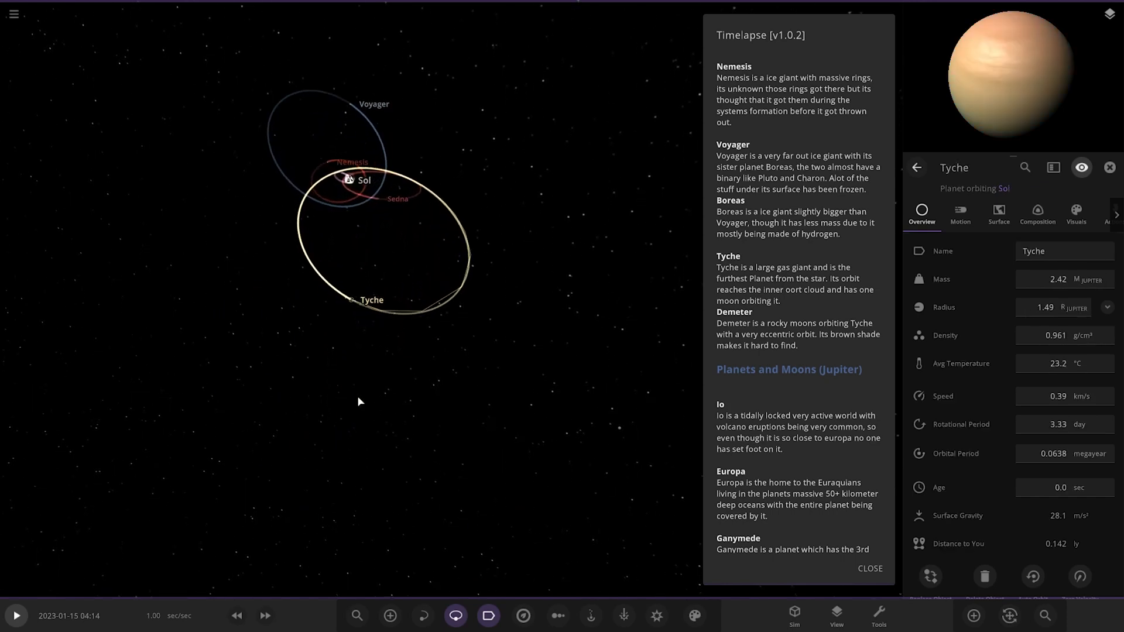
pyautogui.scroll(-3)
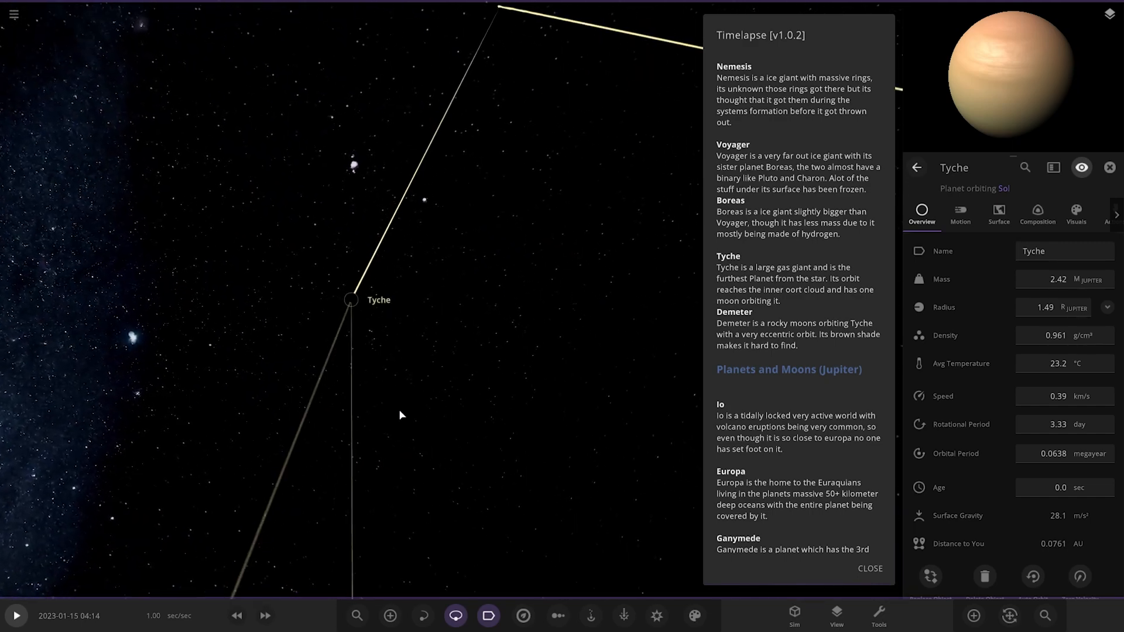
pyautogui.scroll(-3)
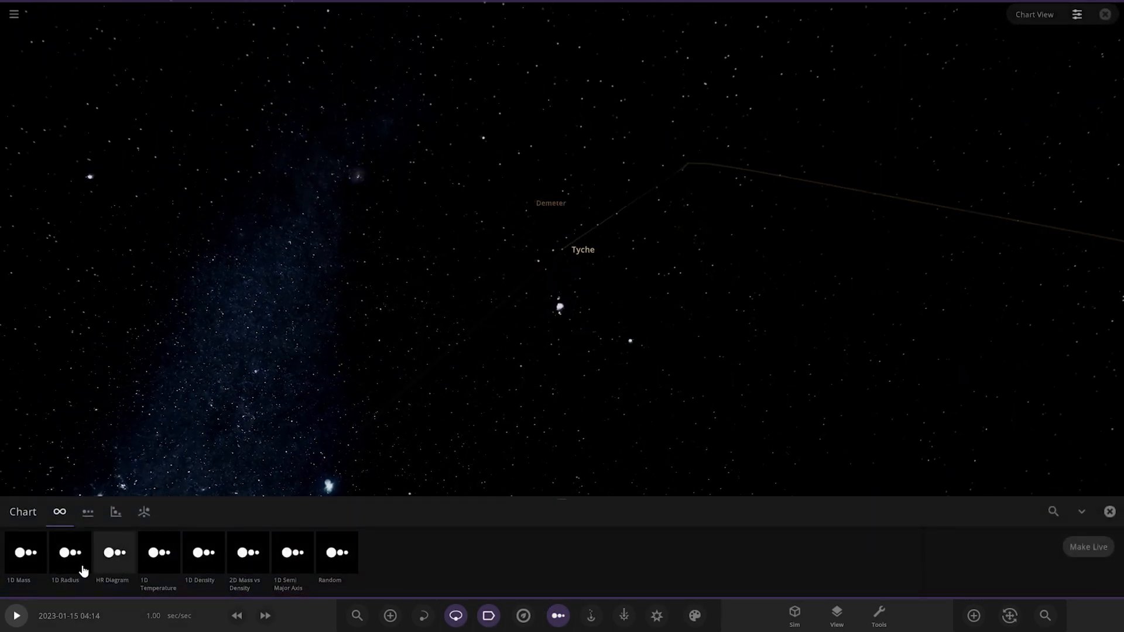
# Arrange all bodies in a 1D Radius lineup, with Titan's properties shown.
pyautogui.click(69, 552)
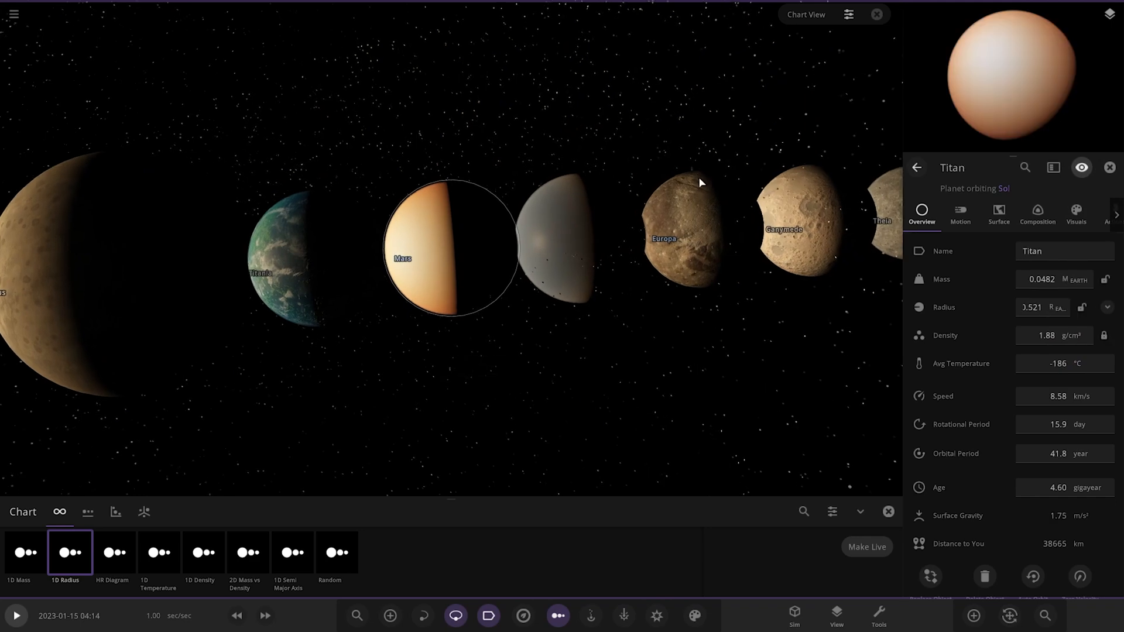
# Exit the 1D Radius chart and return to the wide starfield view centred on Sol.
pyautogui.click(1107, 307)
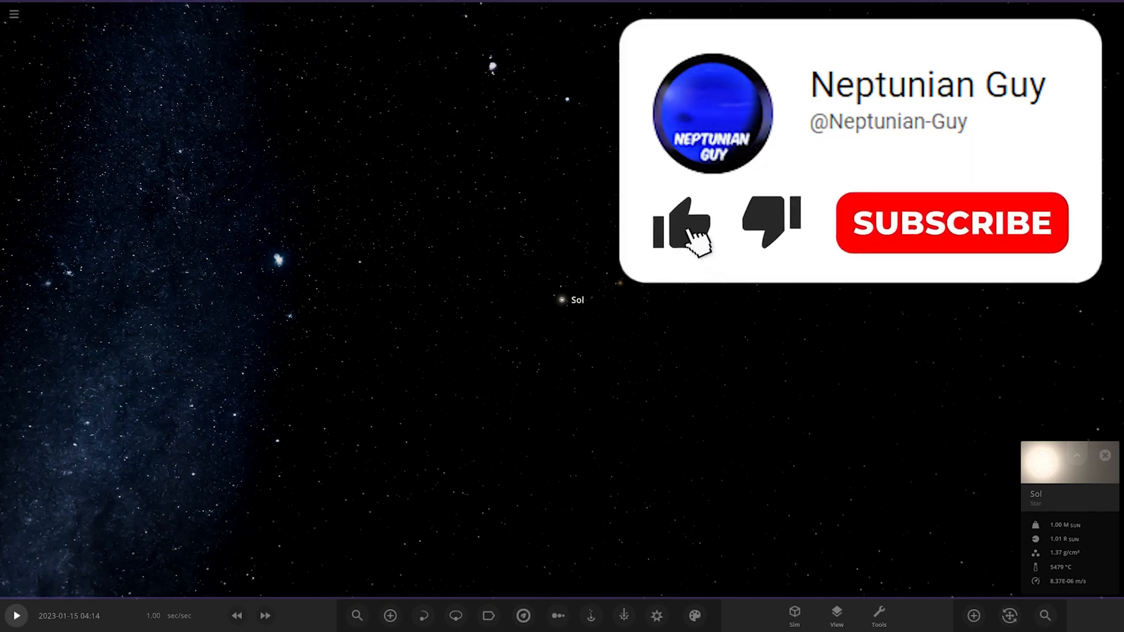
pyautogui.click(682, 223)
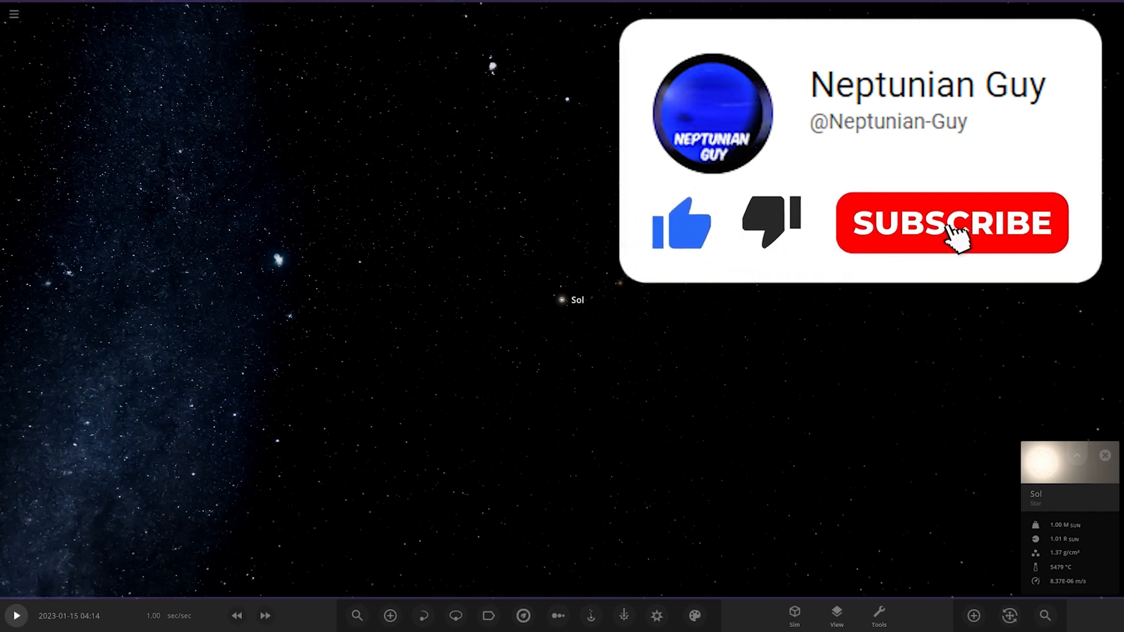
pyautogui.click(951, 222)
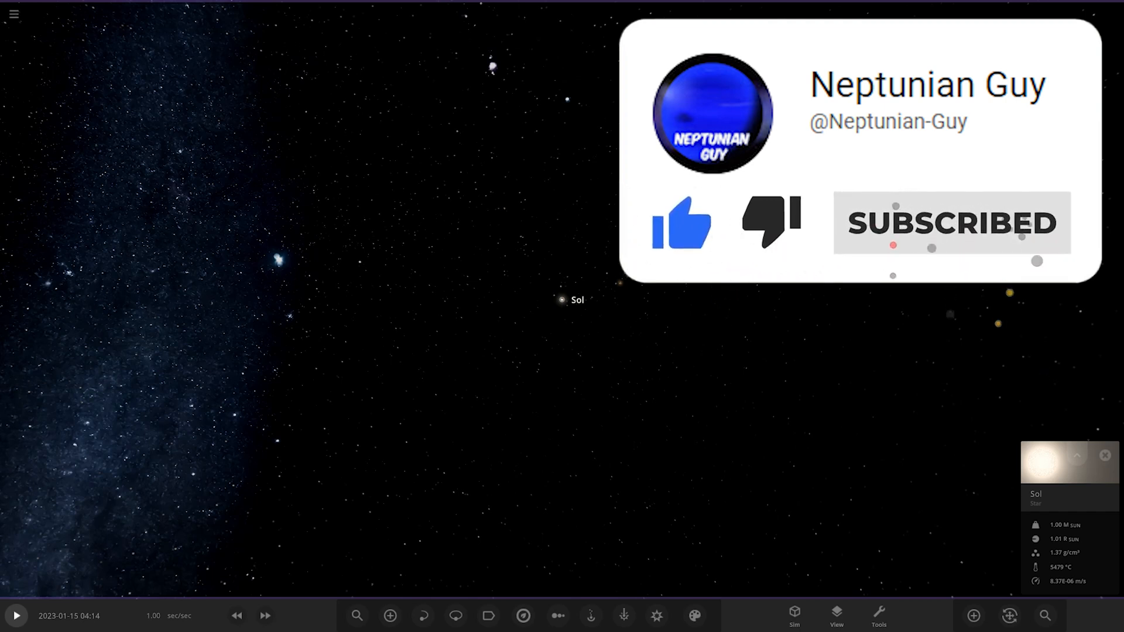